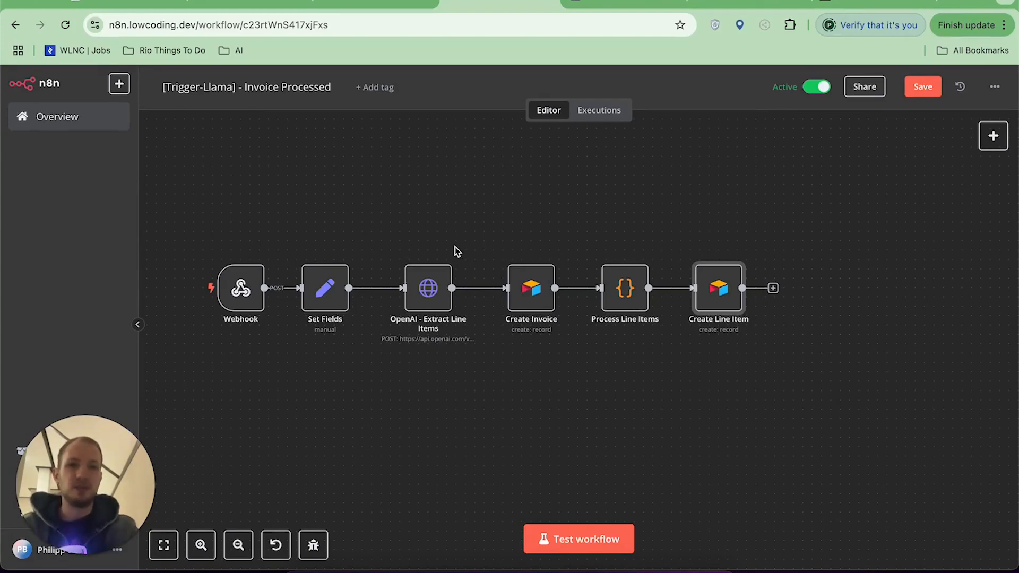
pyautogui.moveTo(711, 84)
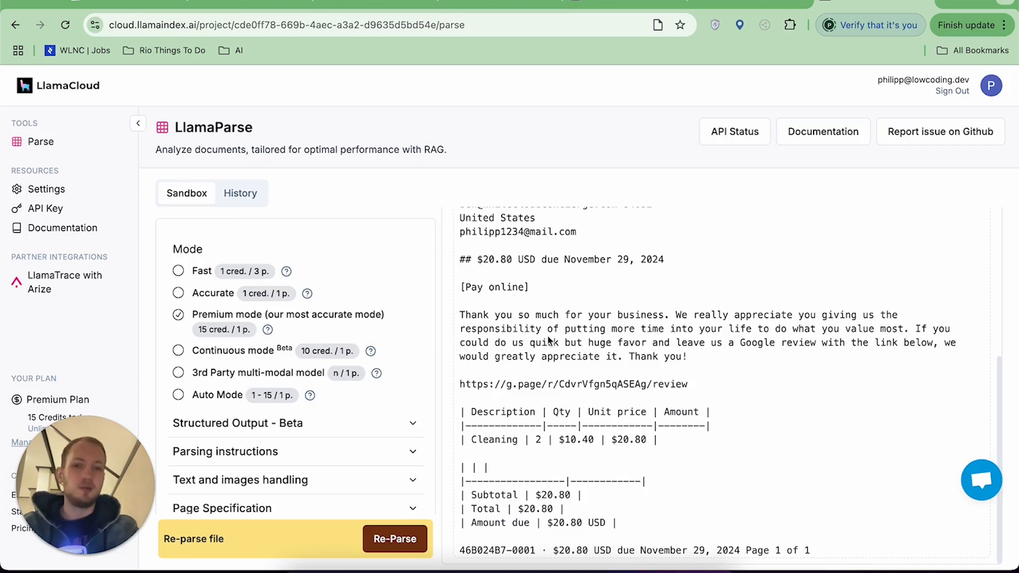
pyautogui.moveTo(603, 351)
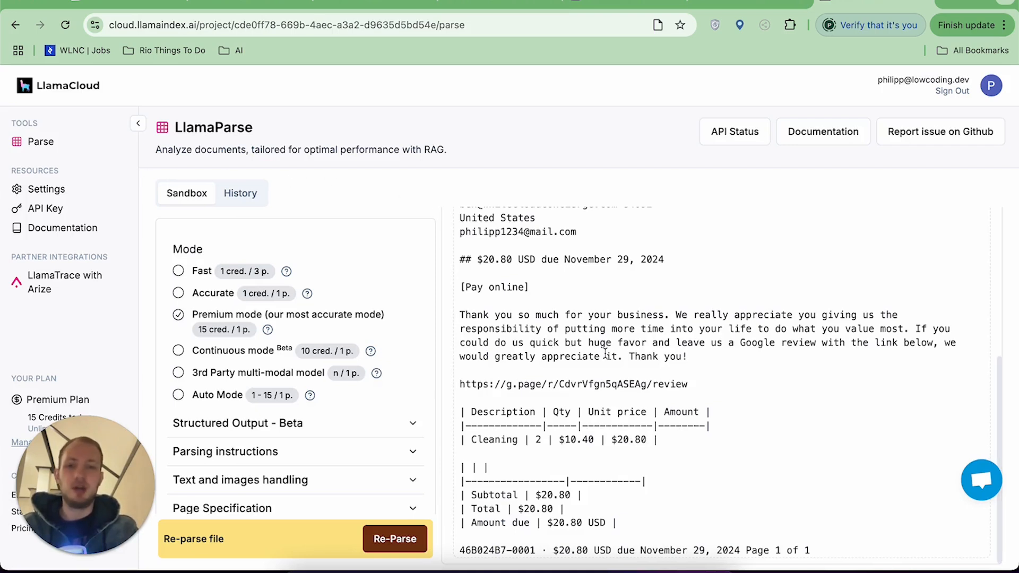
# - Bring up the original White Cloud Concierge invoice PDF in Preview and scroll through it
pyautogui.scroll(-3)
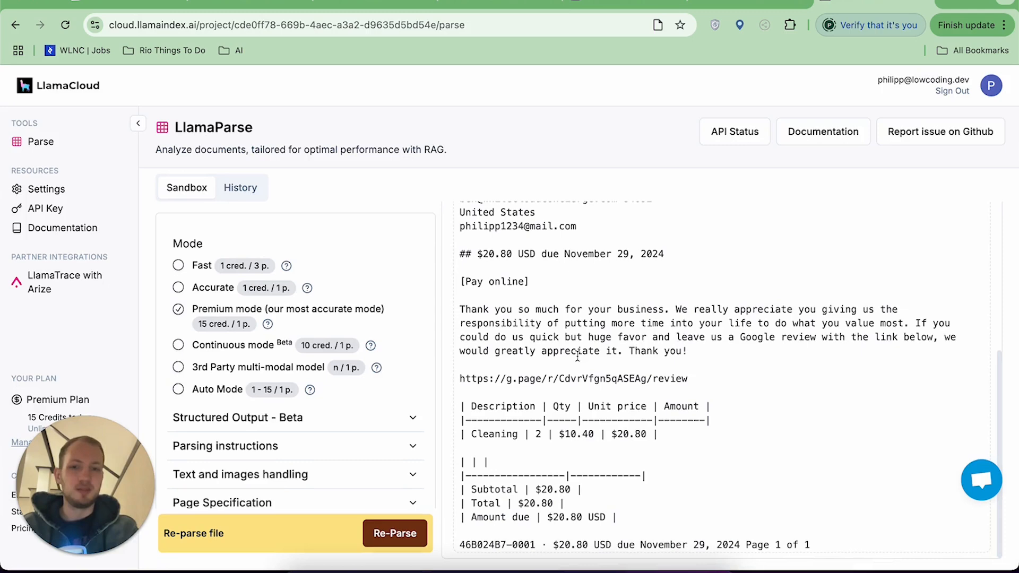
pyautogui.scroll(-3)
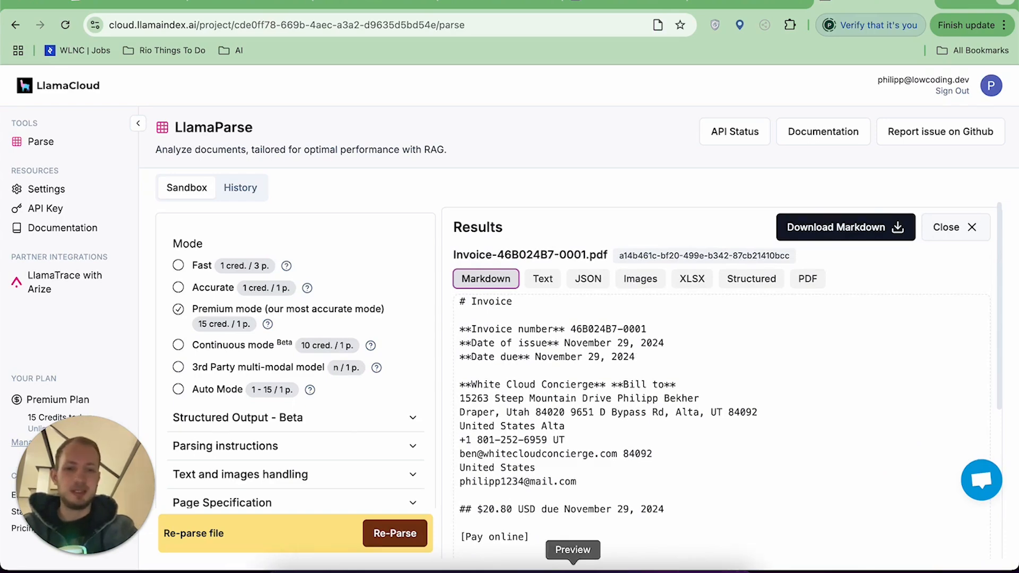
pyautogui.click(572, 550)
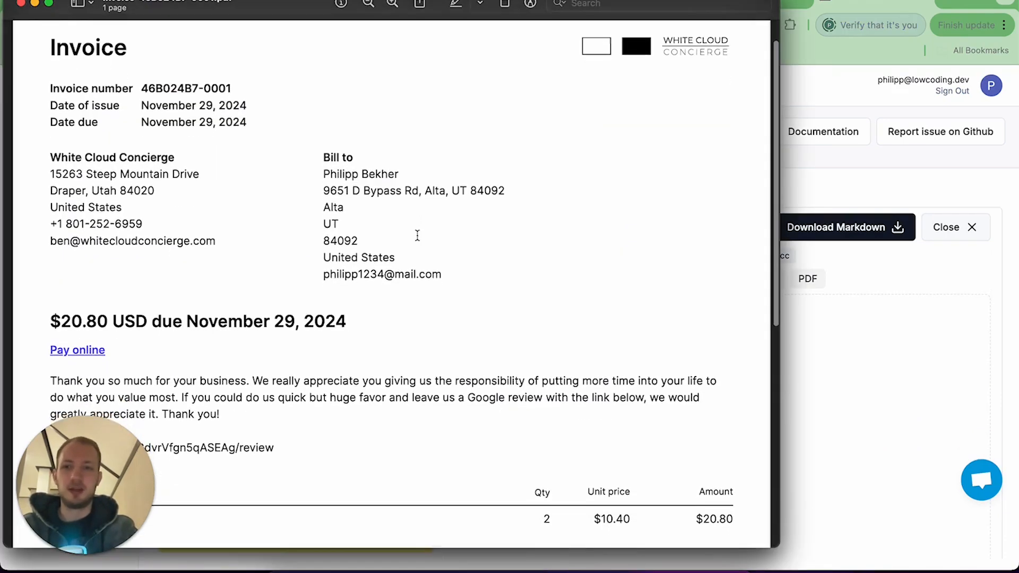
pyautogui.scroll(-3)
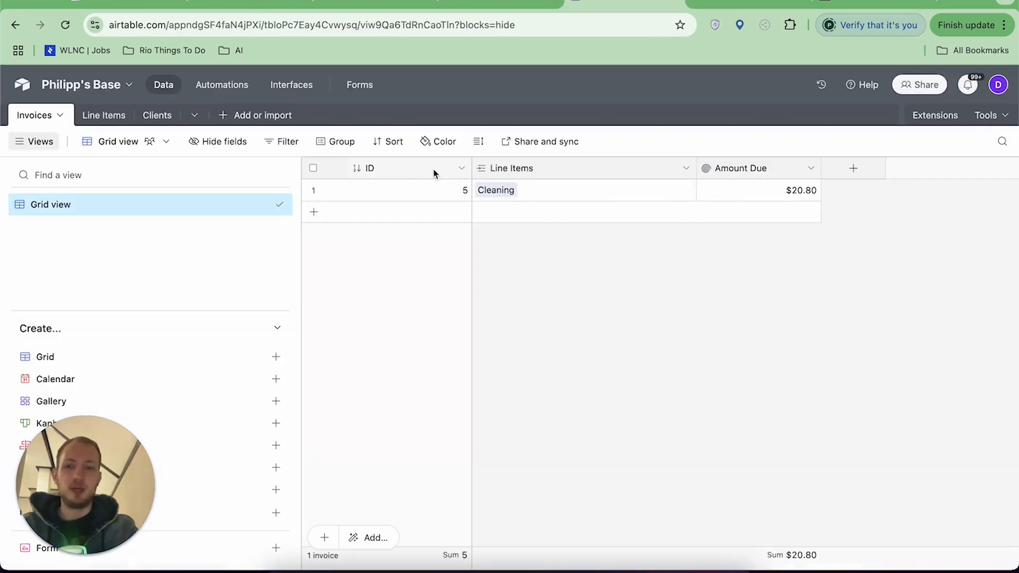
pyautogui.moveTo(189, 154)
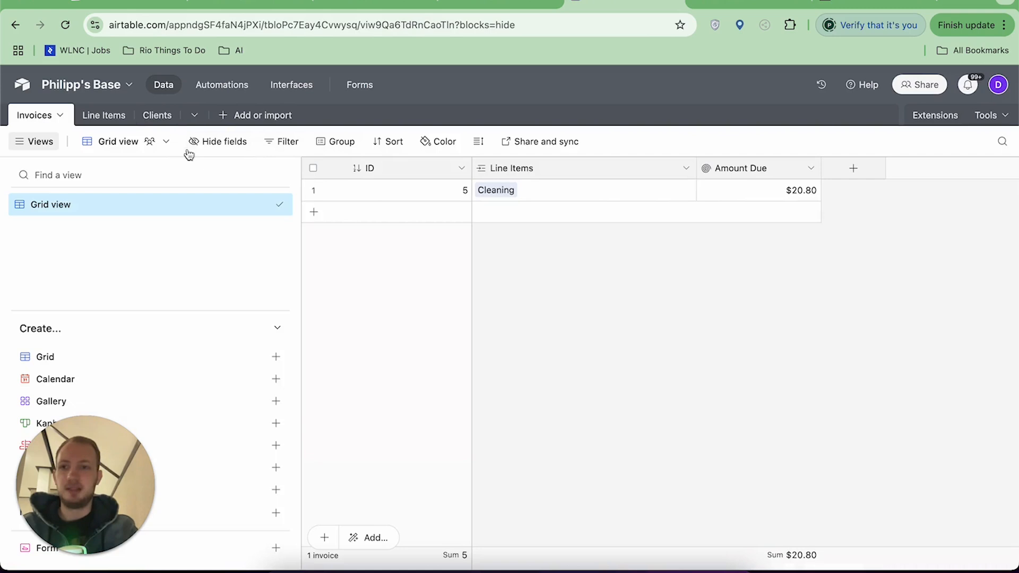
pyautogui.click(103, 115)
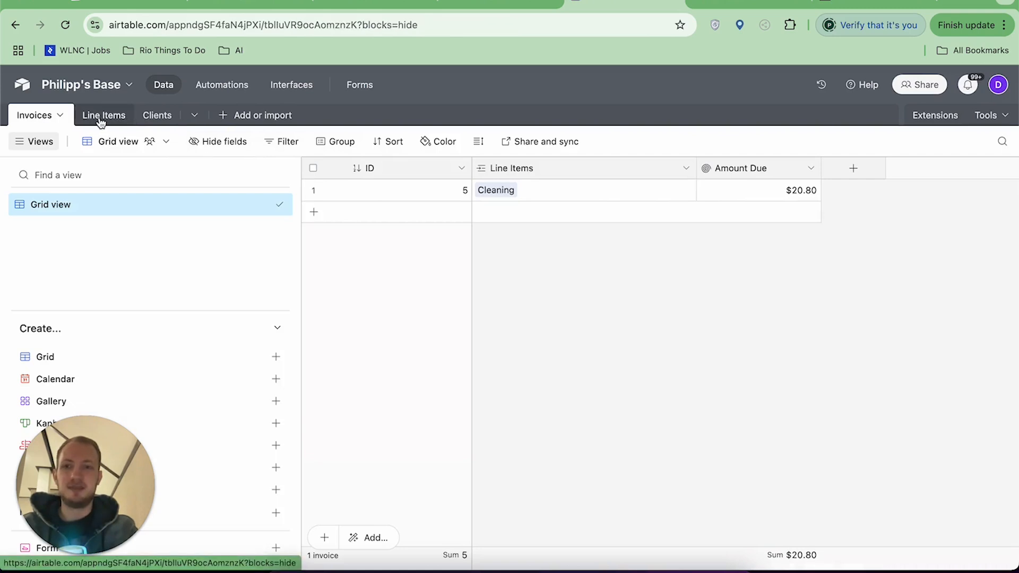
pyautogui.click(104, 115)
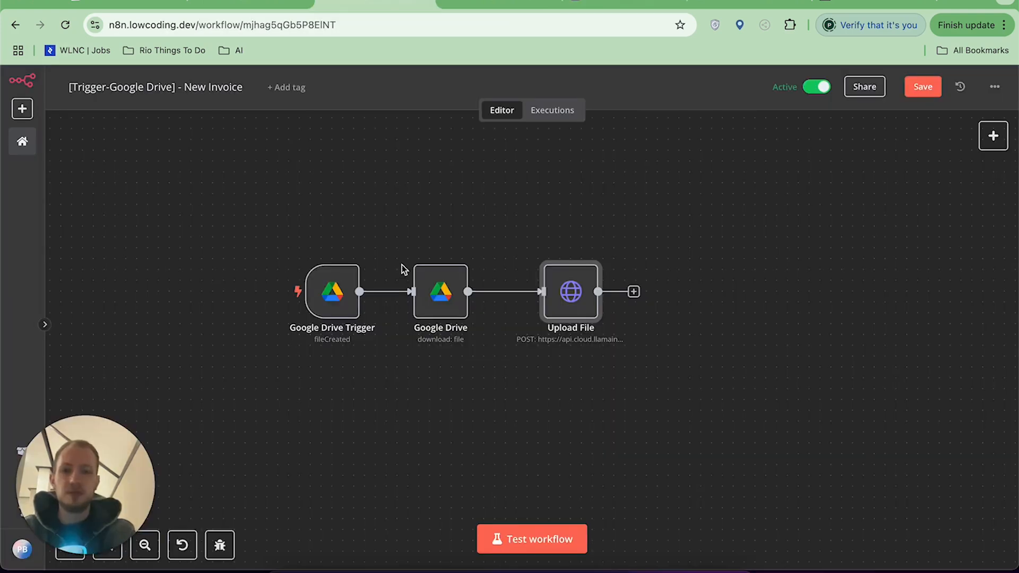
pyautogui.moveTo(365, 256)
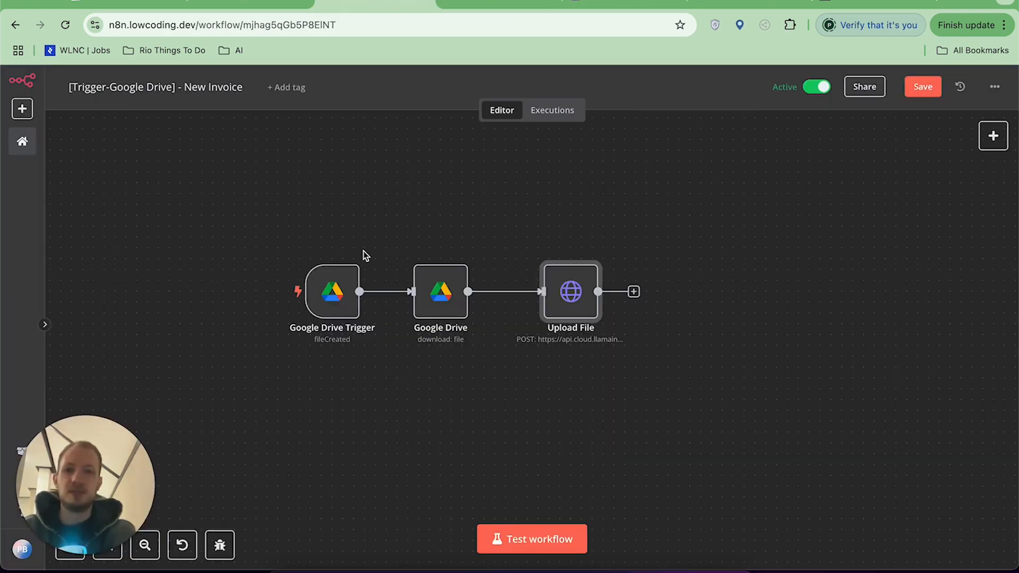
pyautogui.moveTo(336, 192)
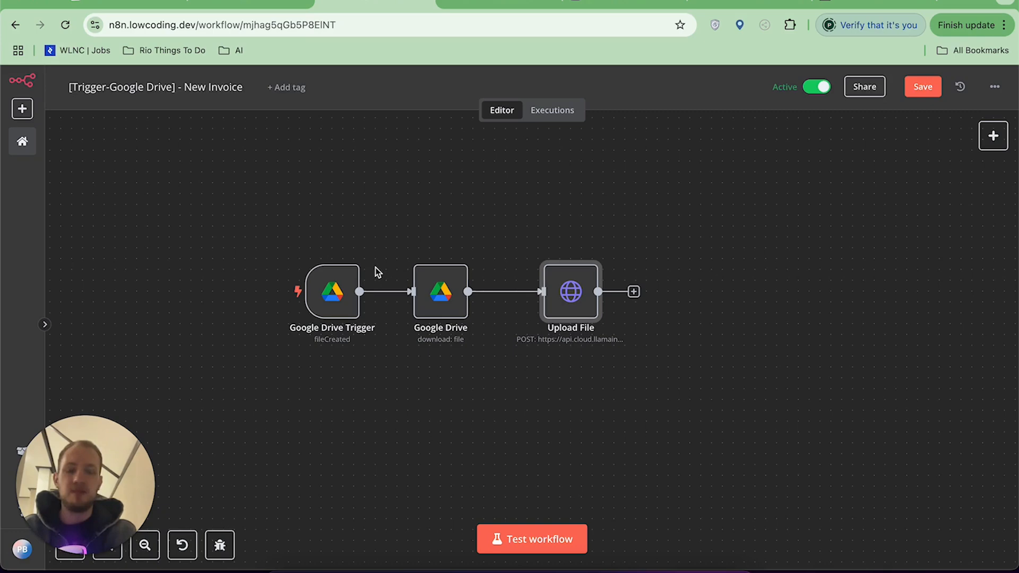
pyautogui.moveTo(344, 306)
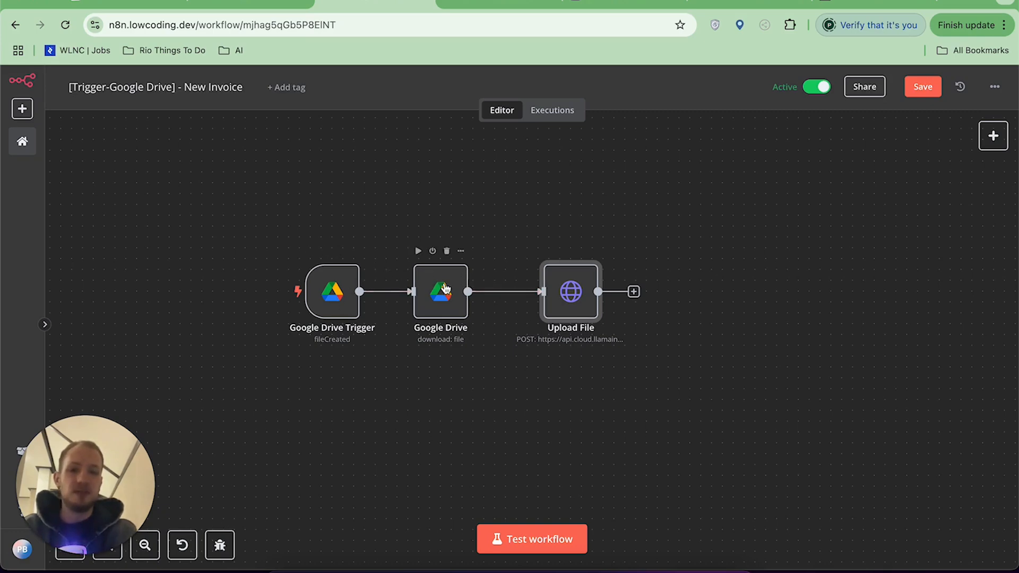
pyautogui.moveTo(542, 286)
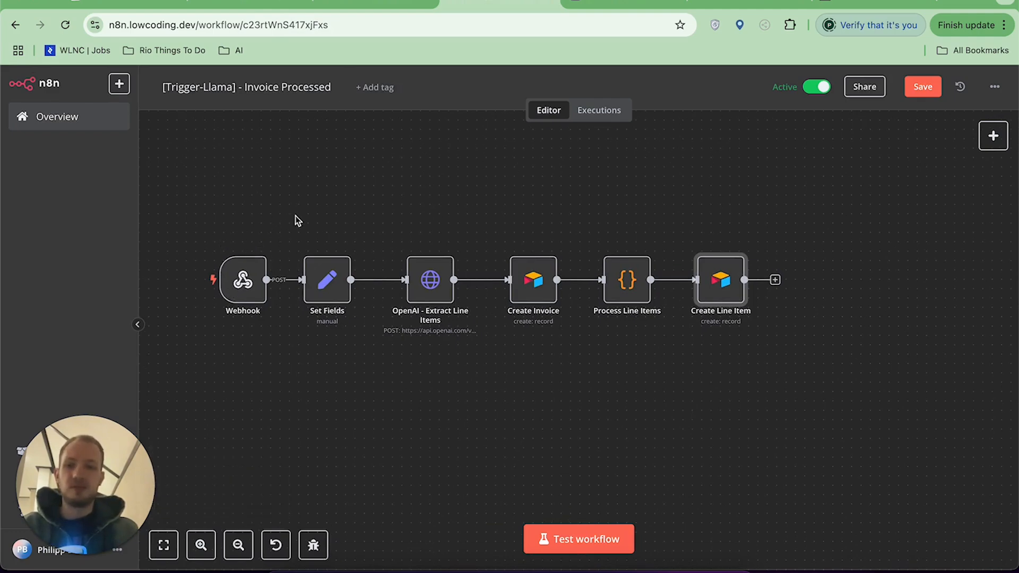
pyautogui.moveTo(242, 285)
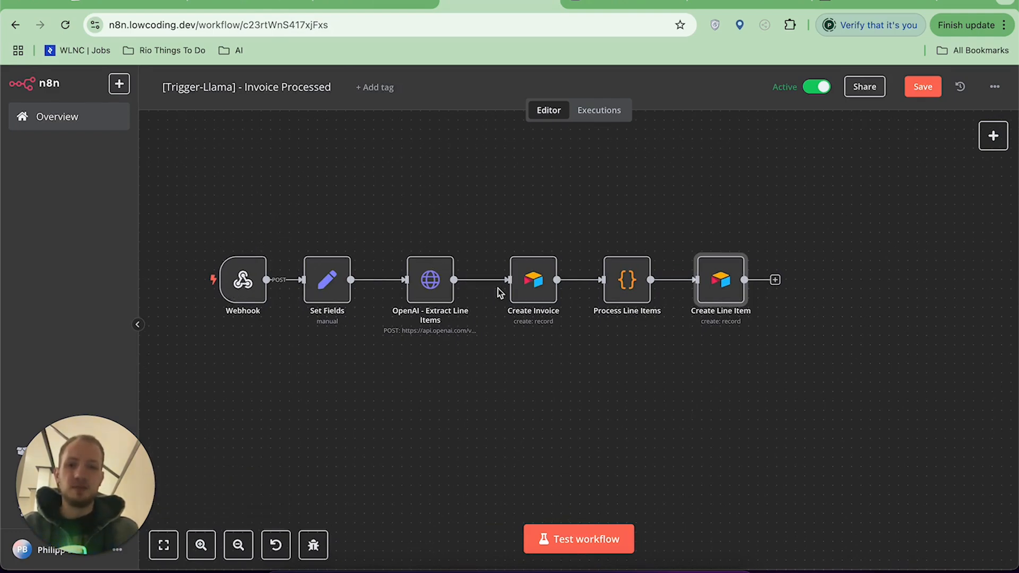
pyautogui.moveTo(533, 286)
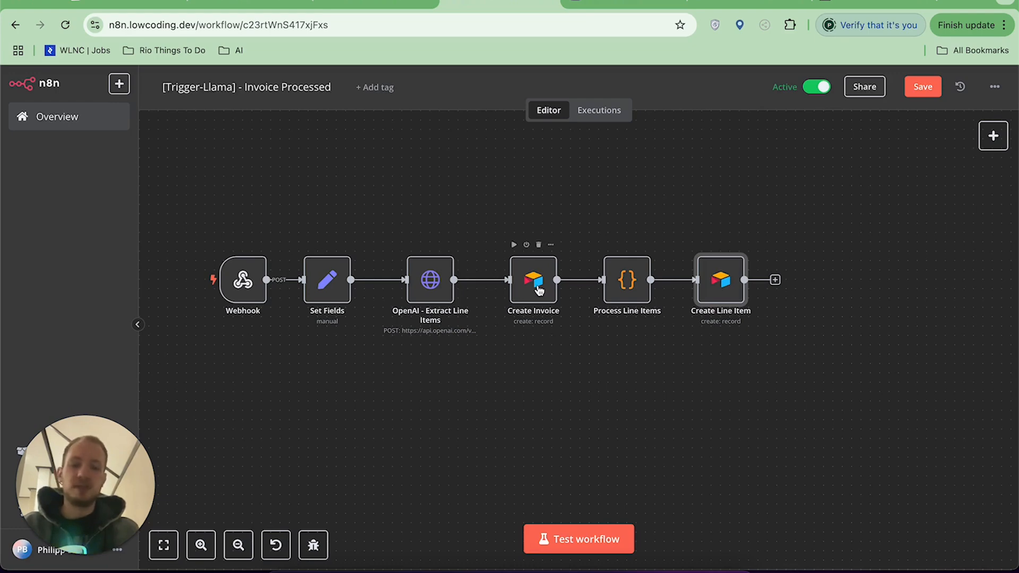
pyautogui.moveTo(731, 271)
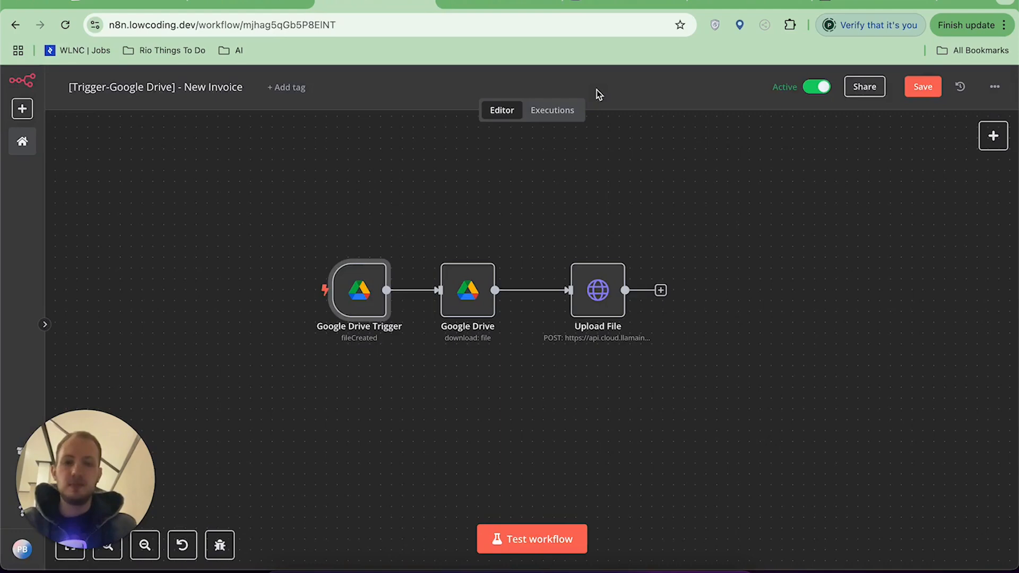
pyautogui.moveTo(405, 234)
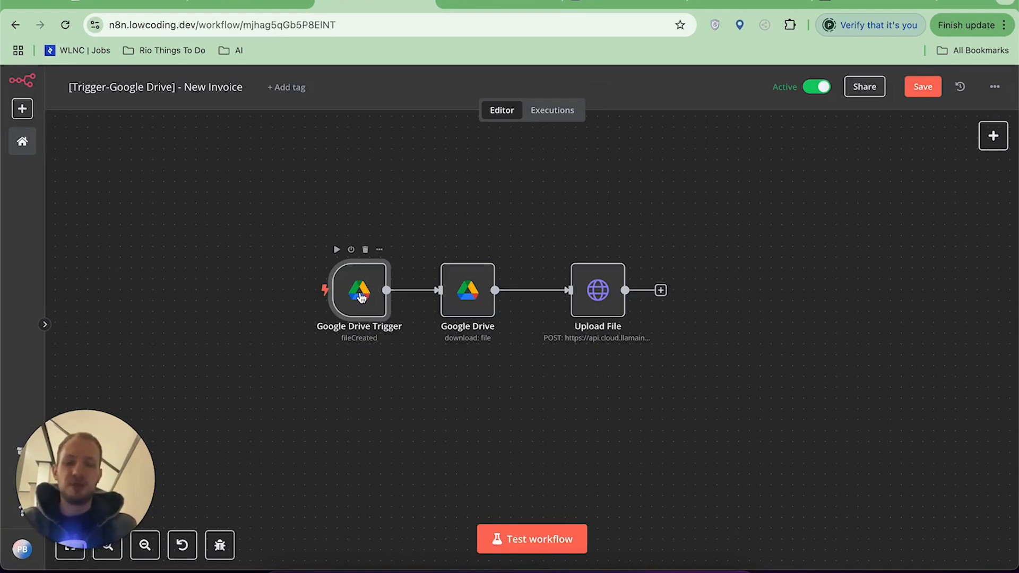
pyautogui.doubleClick(359, 291)
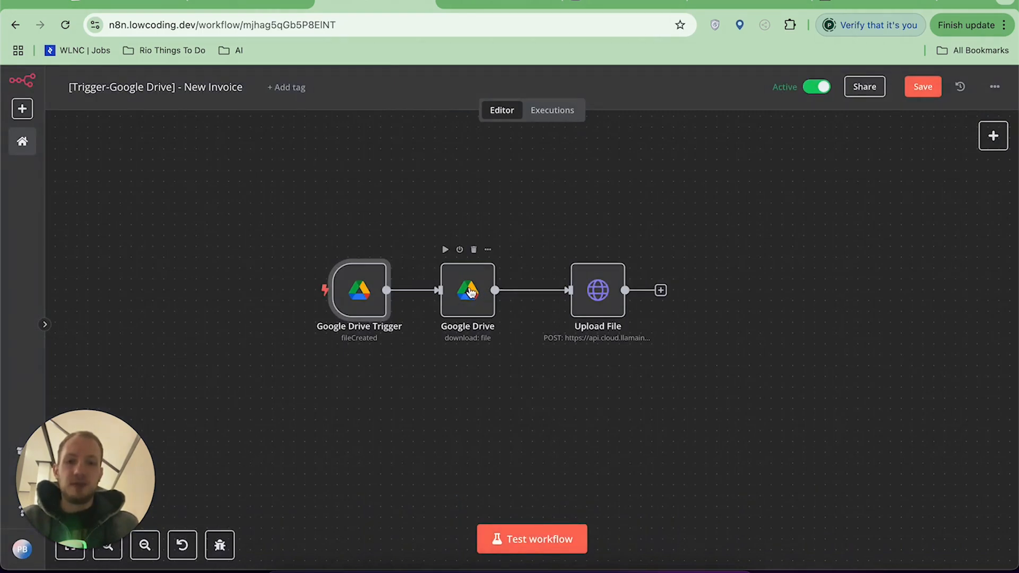
pyautogui.doubleClick(467, 290)
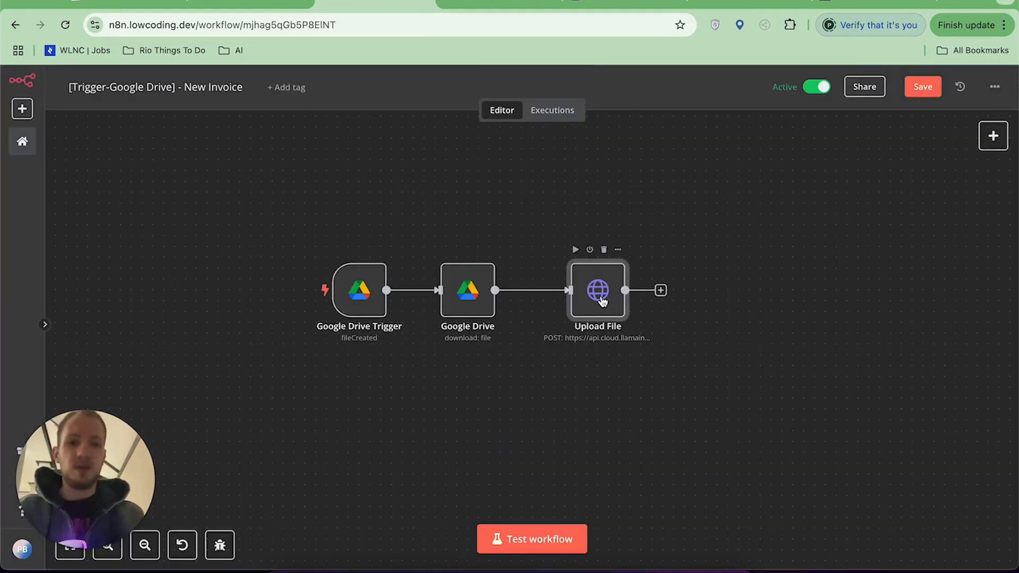
pyautogui.doubleClick(596, 290)
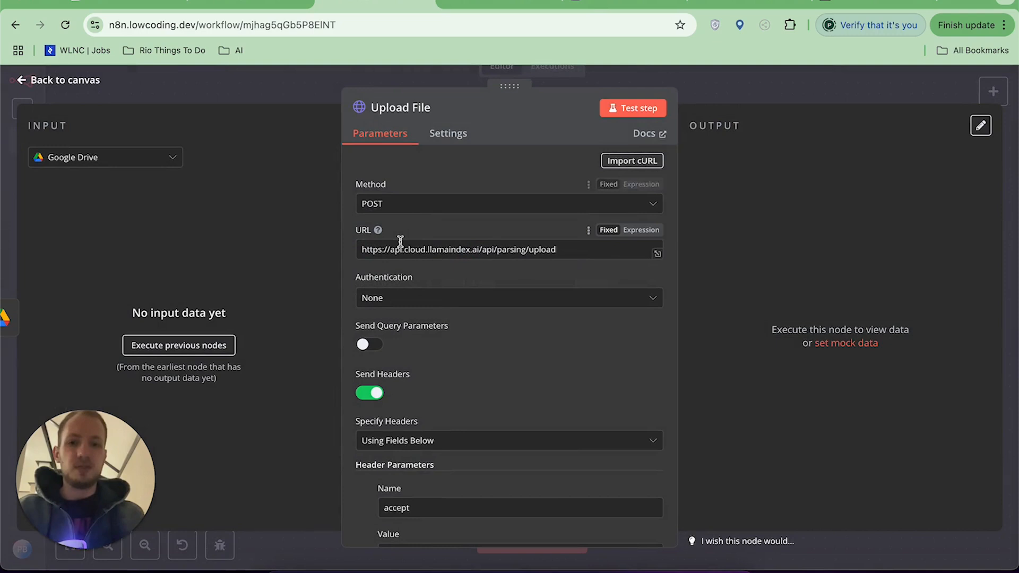
pyautogui.scroll(-3)
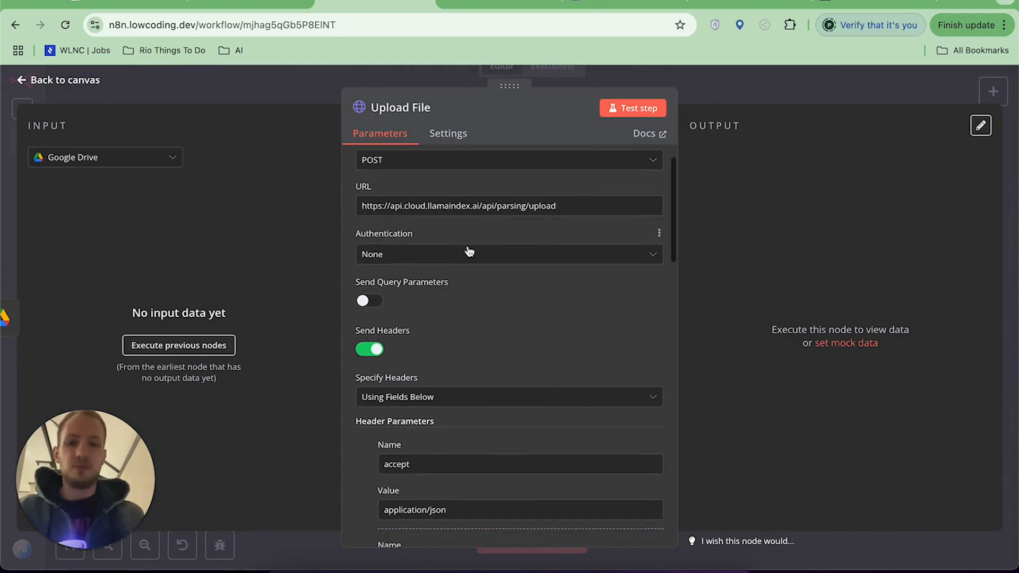
pyautogui.scroll(-3)
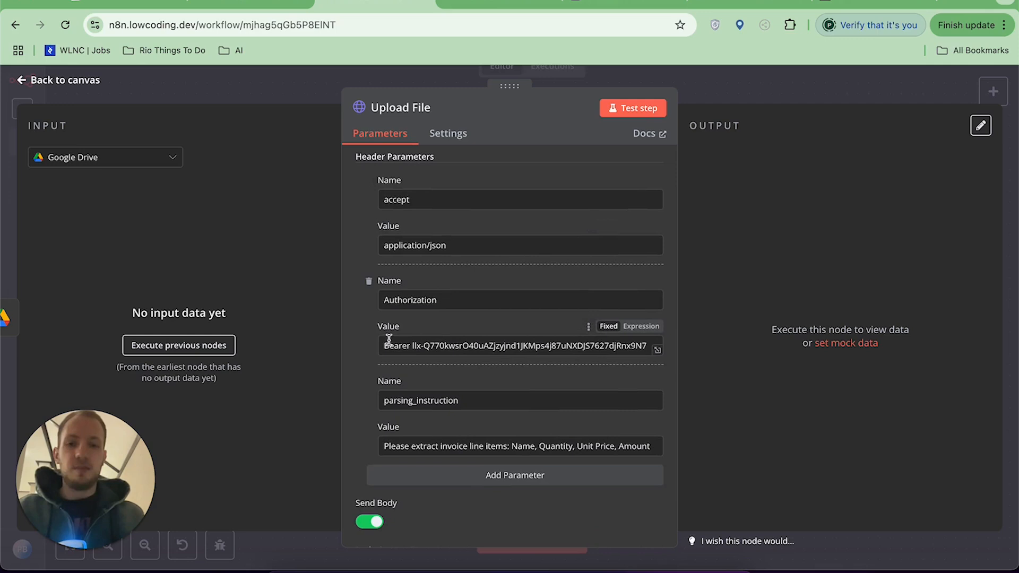
pyautogui.moveTo(587, 343)
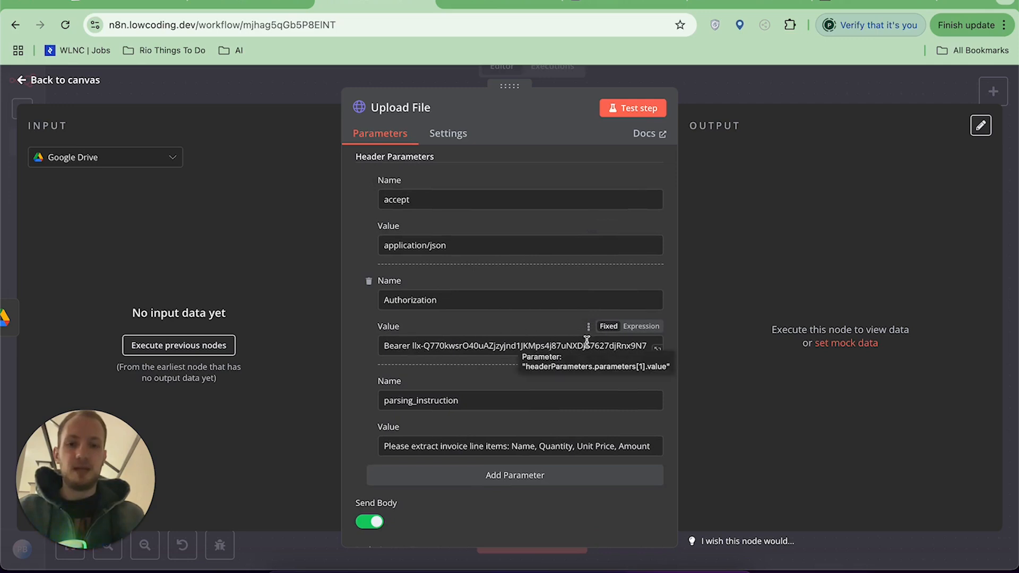
pyautogui.scroll(-3)
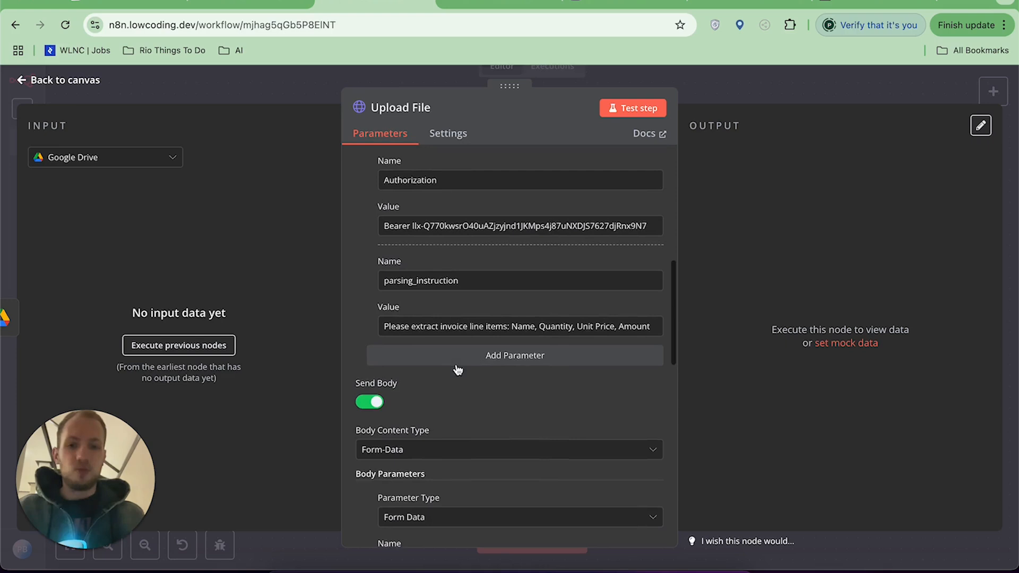
pyautogui.scroll(-3)
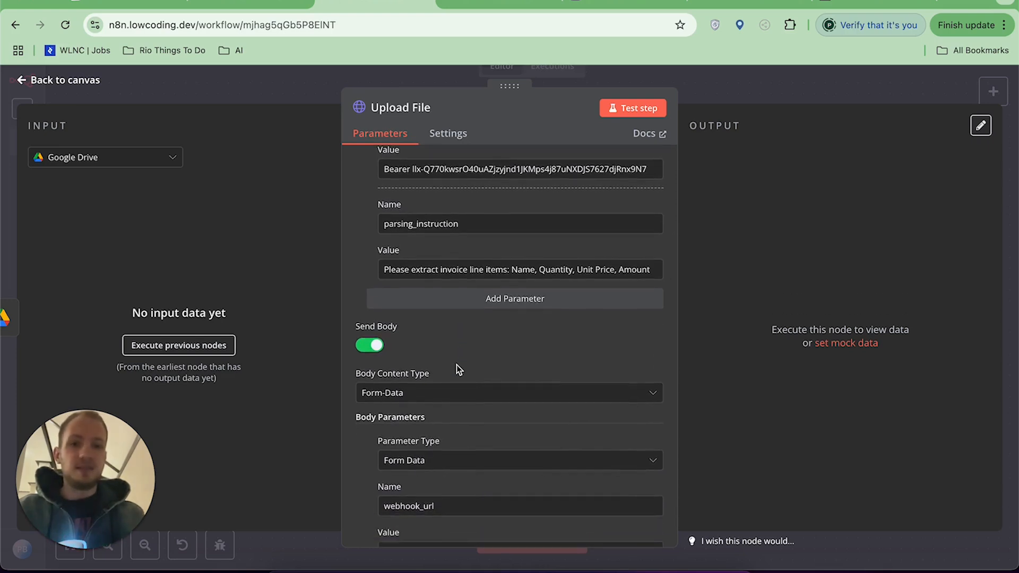
pyautogui.scroll(-3)
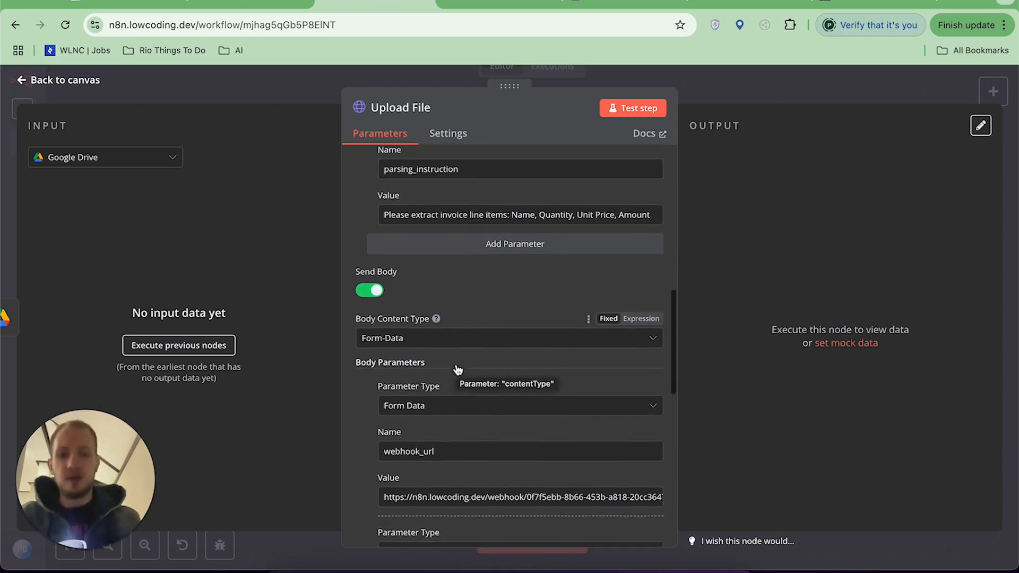
pyautogui.scroll(-3)
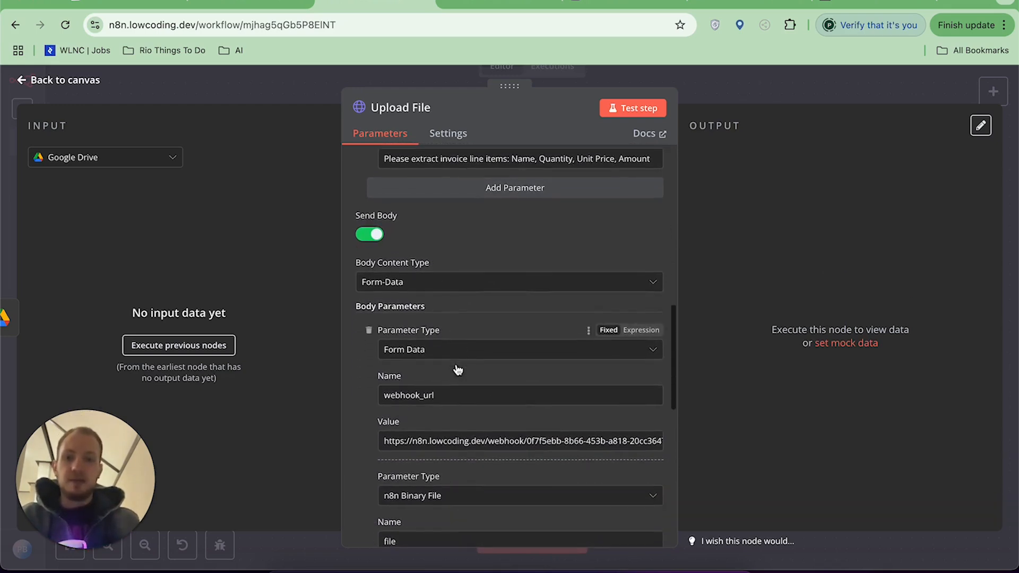
pyautogui.scroll(-3)
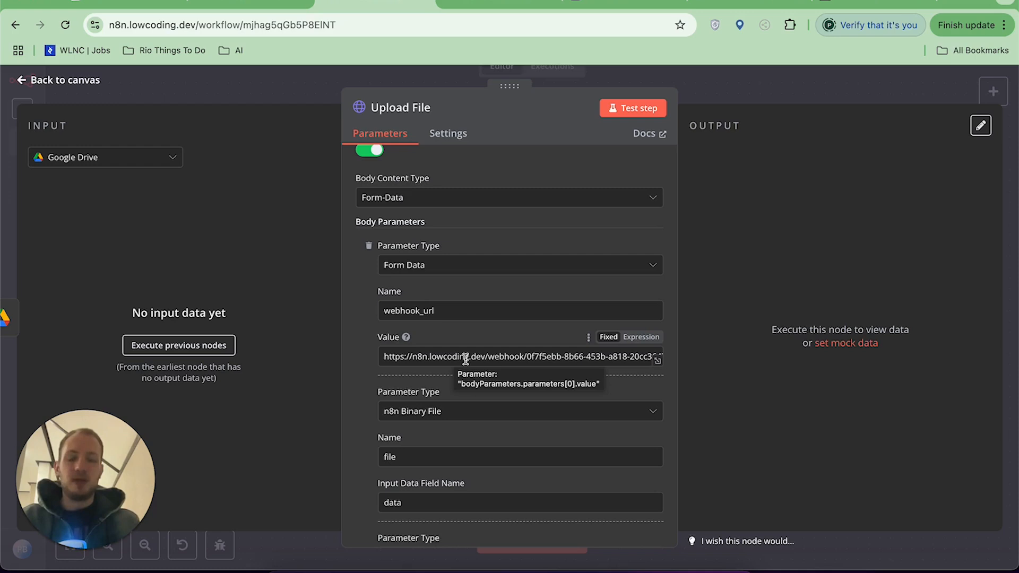
pyautogui.scroll(-3)
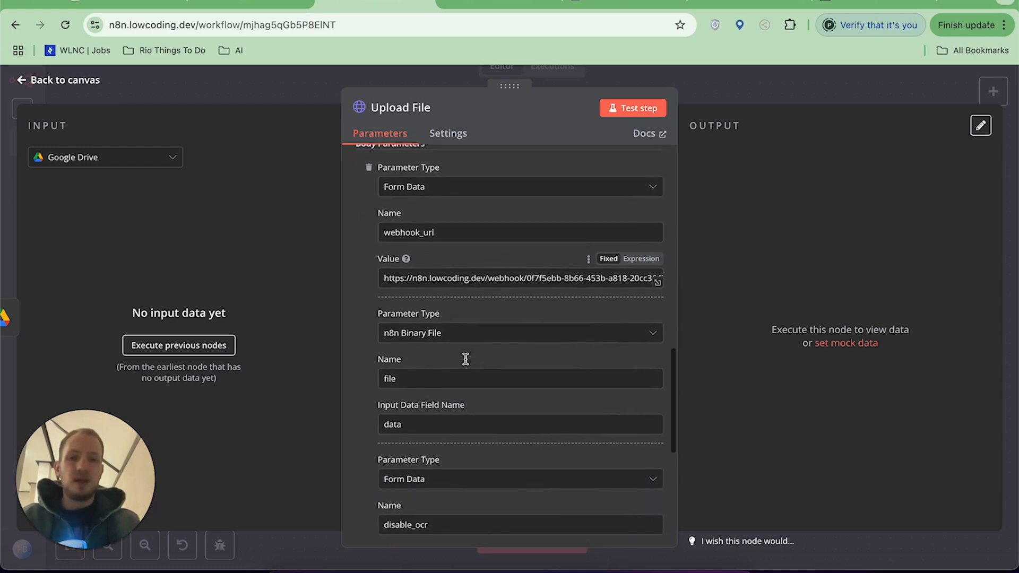
pyautogui.scroll(-3)
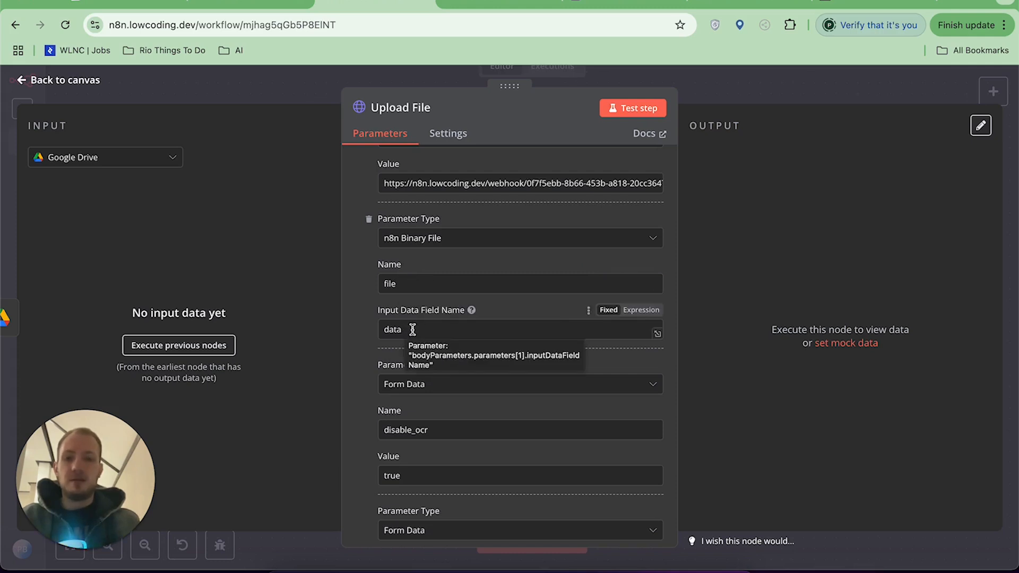
pyautogui.scroll(-3)
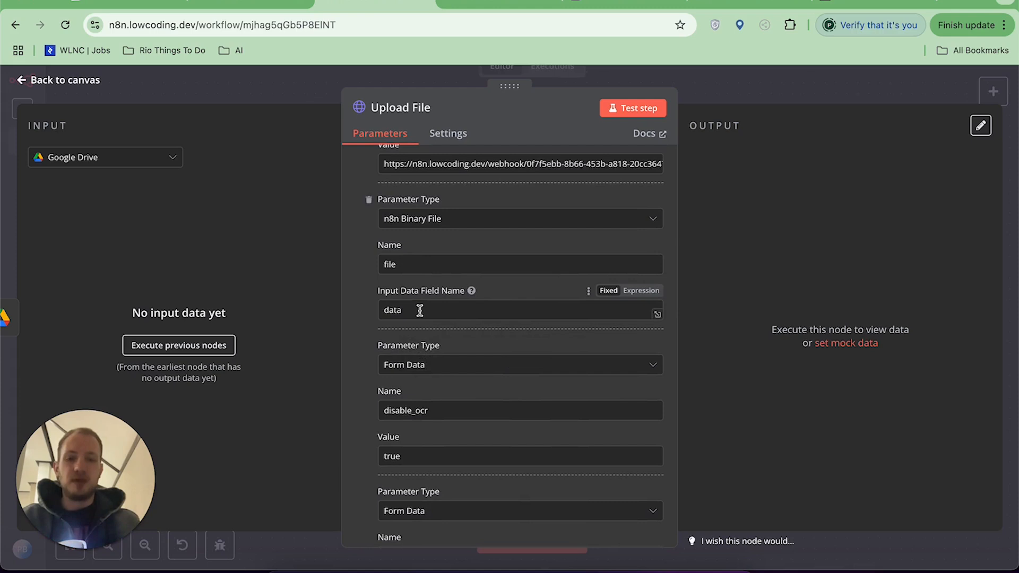
pyautogui.scroll(-3)
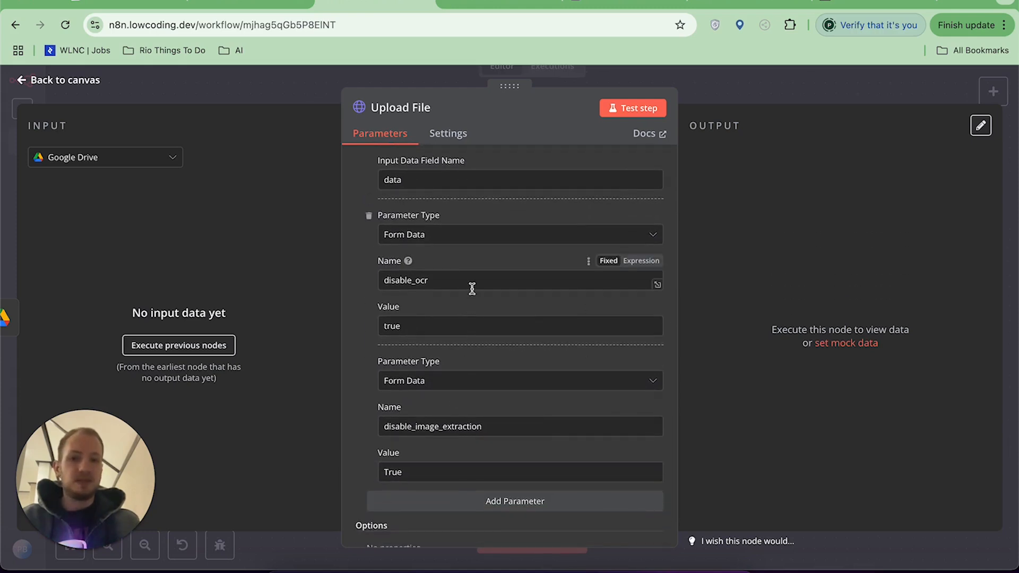
pyautogui.moveTo(462, 285)
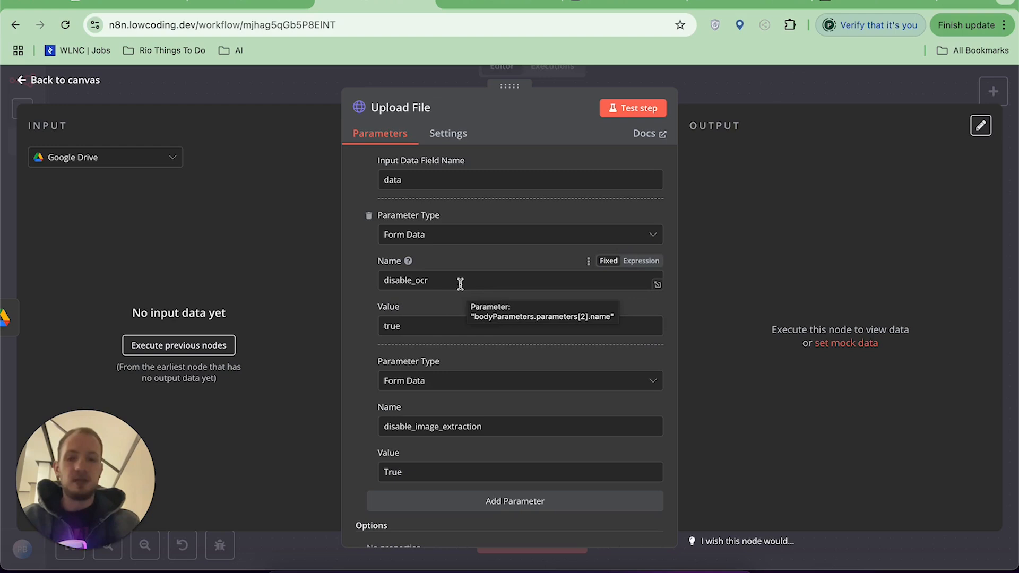
pyautogui.moveTo(617, 209)
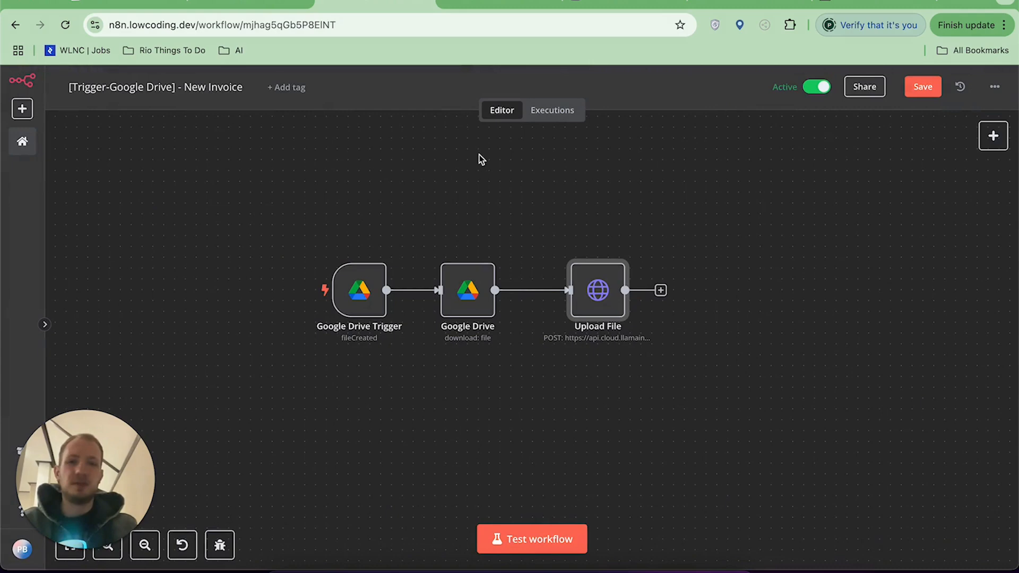
pyautogui.moveTo(488, 5)
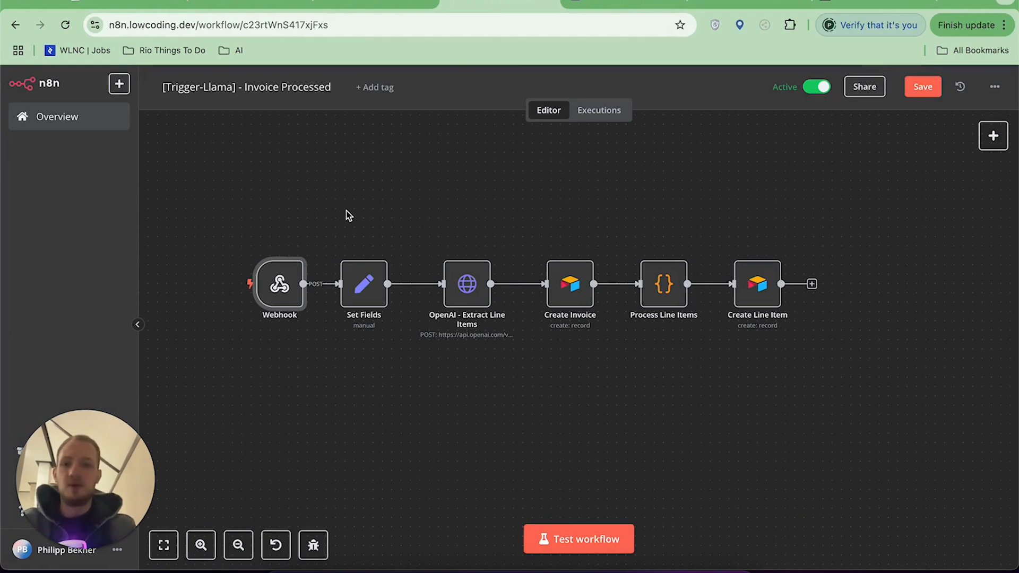
pyautogui.moveTo(342, 198)
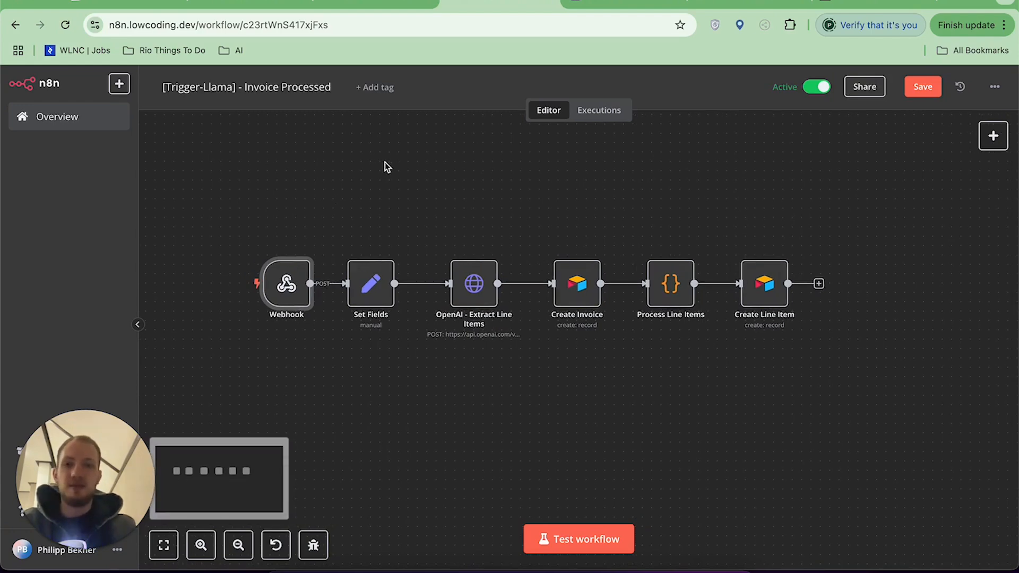
pyautogui.moveTo(287, 285)
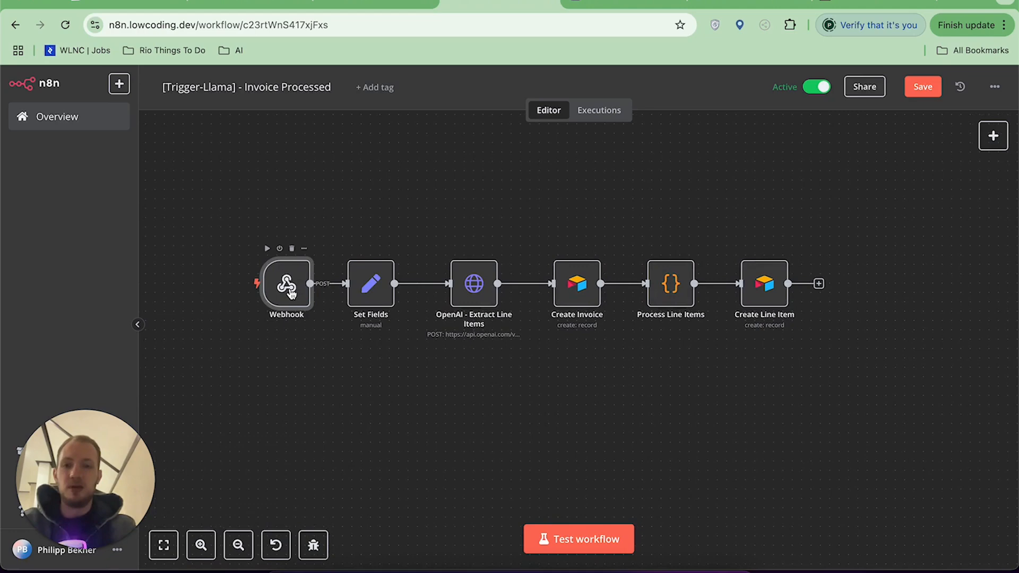
# - Inspect the Webhook node's received LlamaParse output: invoice text, markdown and the Cleaning line-item table
pyautogui.doubleClick(285, 284)
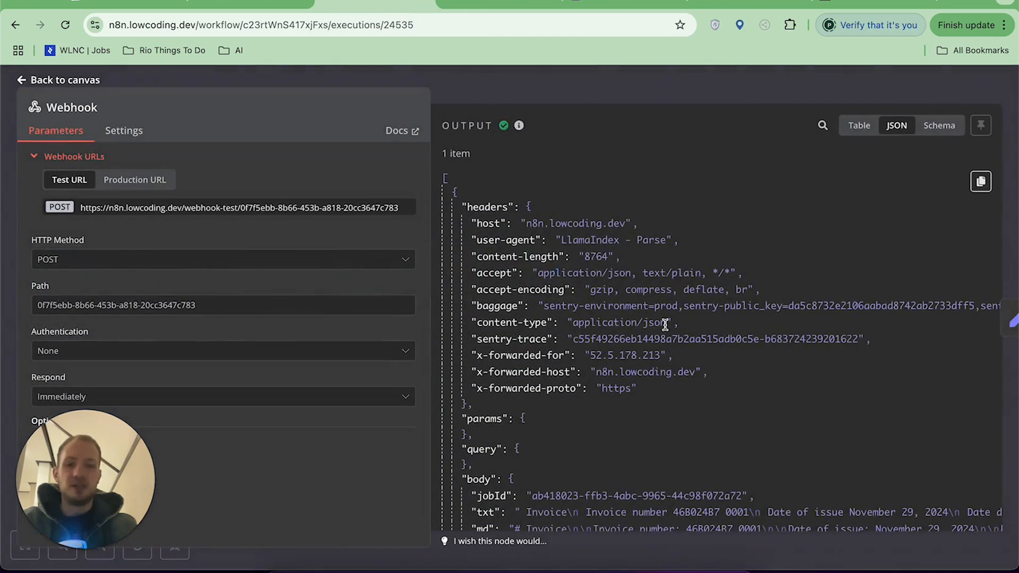
pyautogui.scroll(-3)
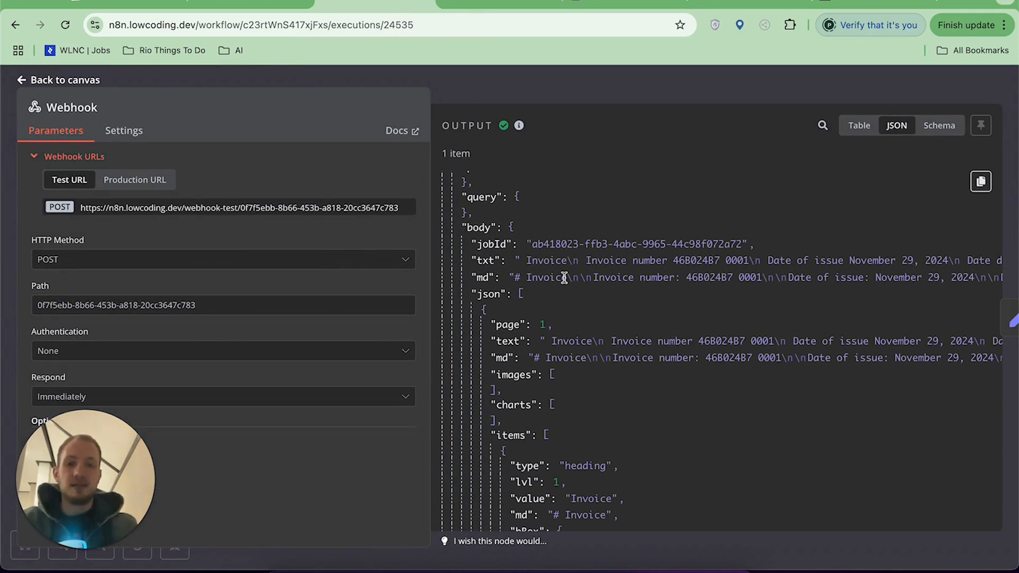
pyautogui.scroll(-3)
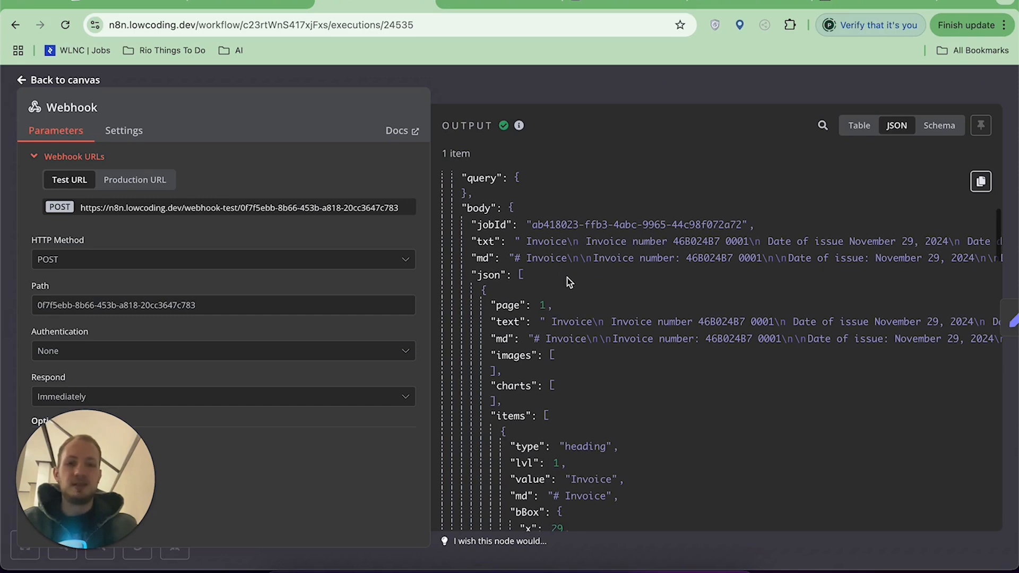
pyautogui.scroll(-3)
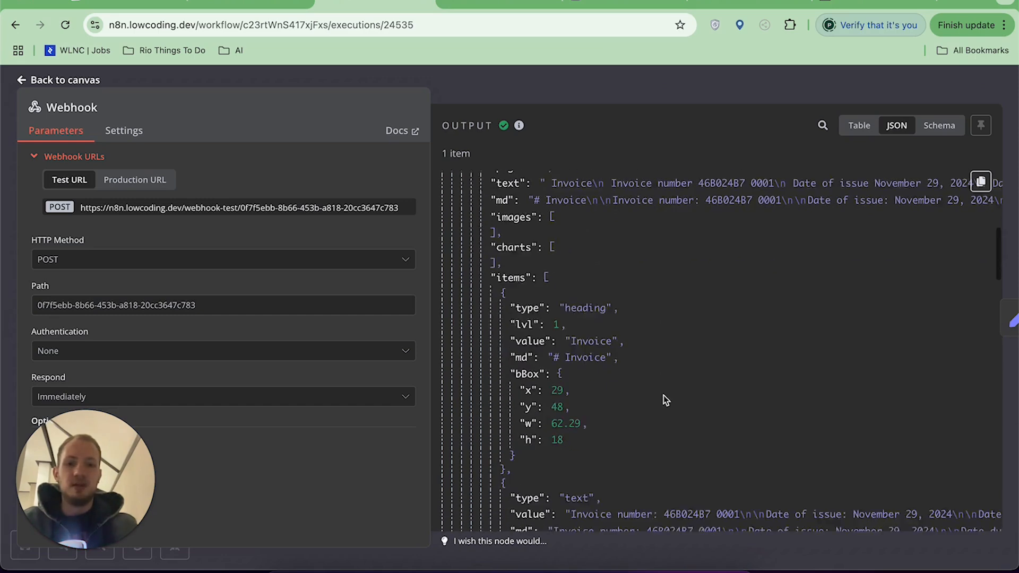
pyautogui.scroll(-3)
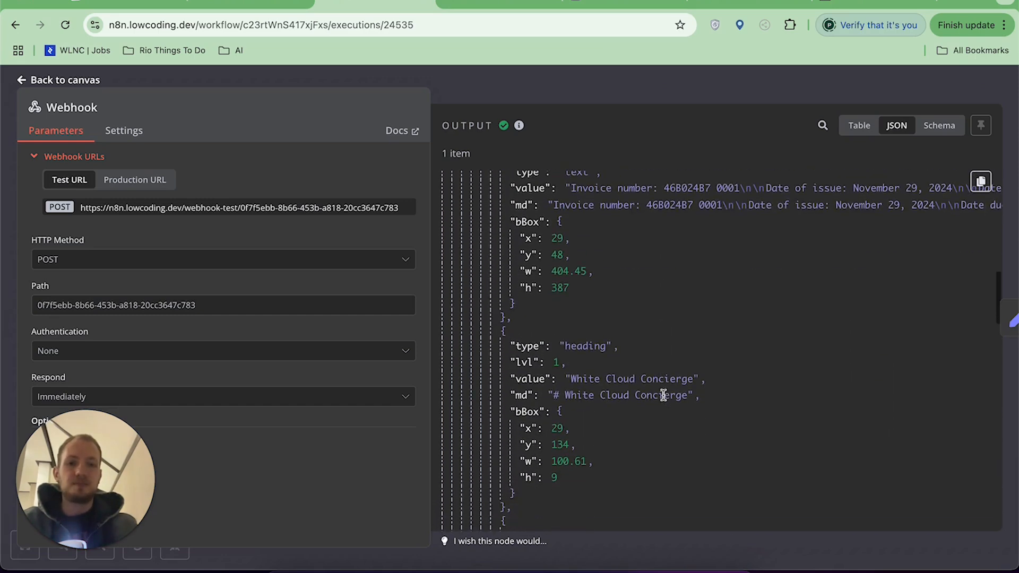
pyautogui.scroll(-3)
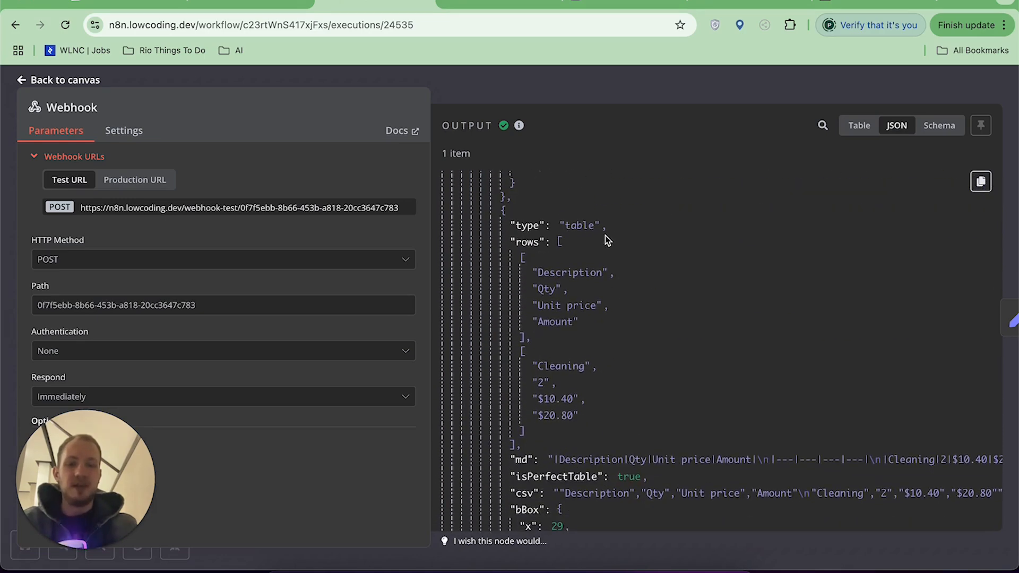
pyautogui.moveTo(580, 256)
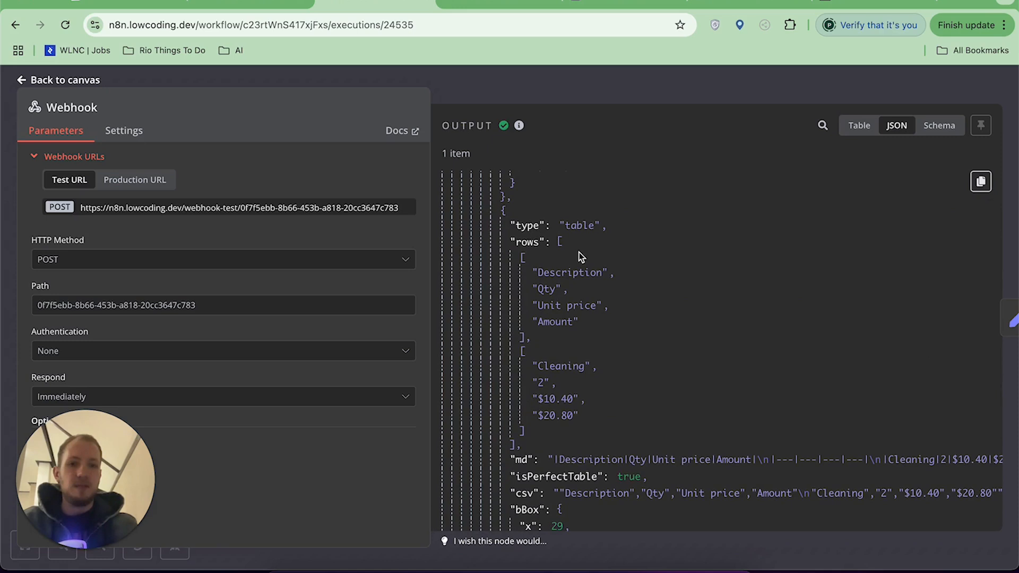
pyautogui.moveTo(561, 415)
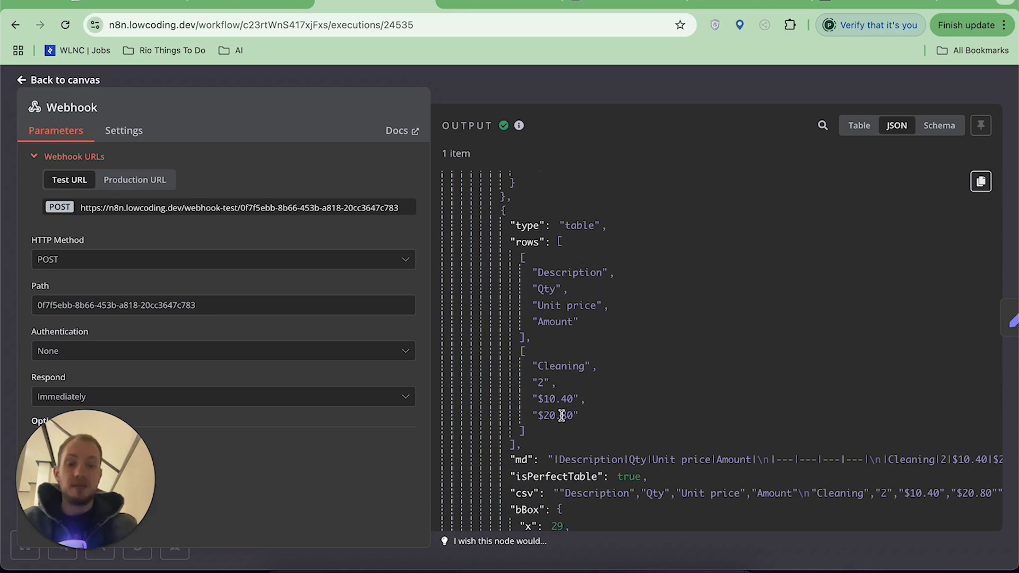
pyautogui.moveTo(599, 97)
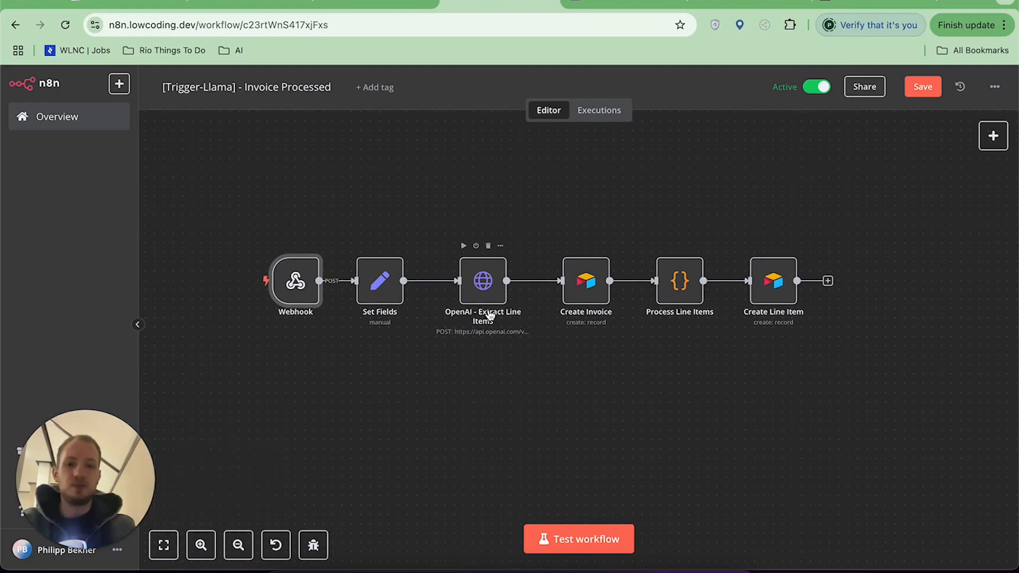
pyautogui.moveTo(462, 302)
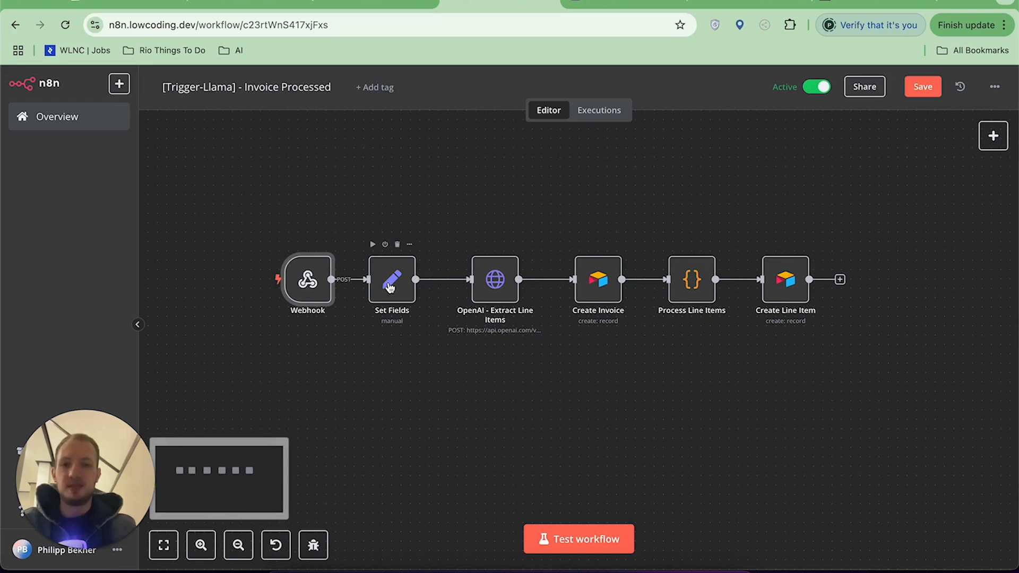
# - Review the Set Fields node's prompt and JSON line-item schema expression
pyautogui.click(392, 279)
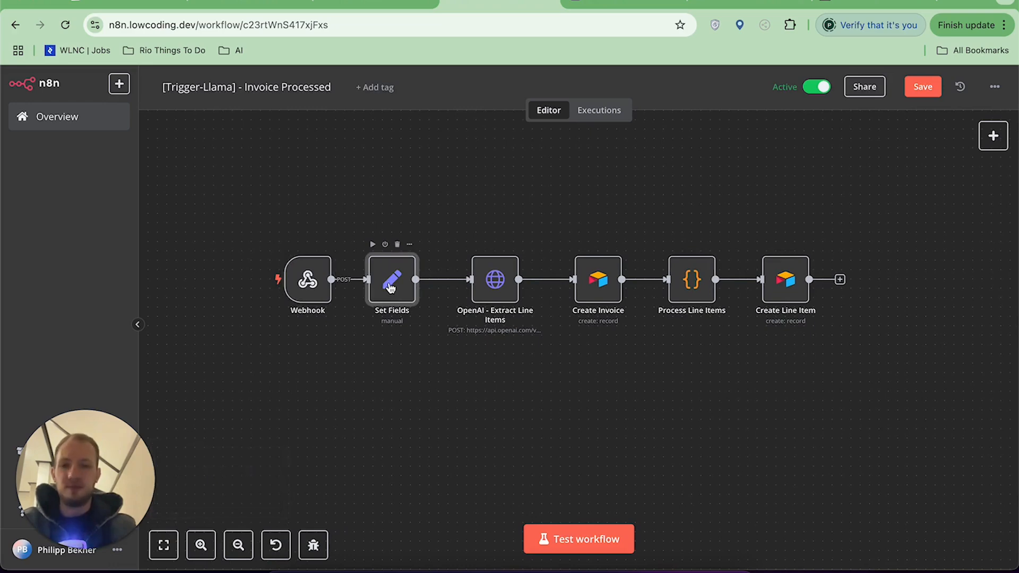
pyautogui.doubleClick(392, 280)
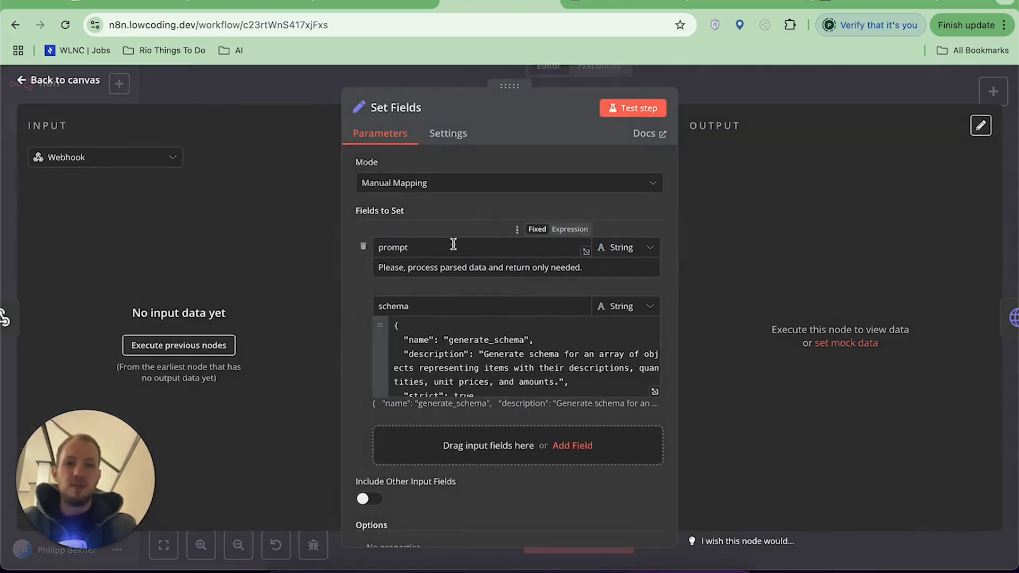
pyautogui.scroll(-3)
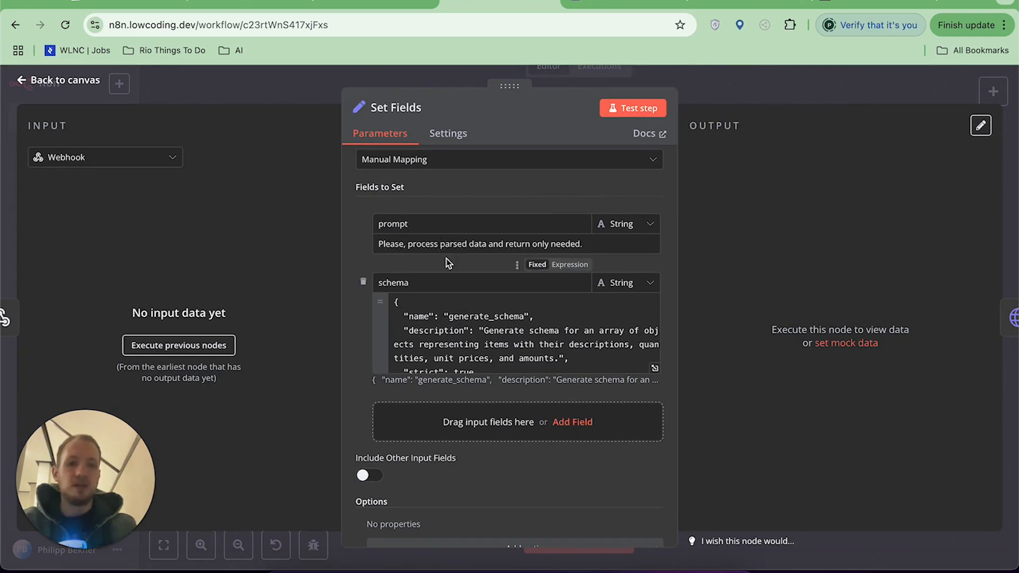
pyautogui.scroll(-3)
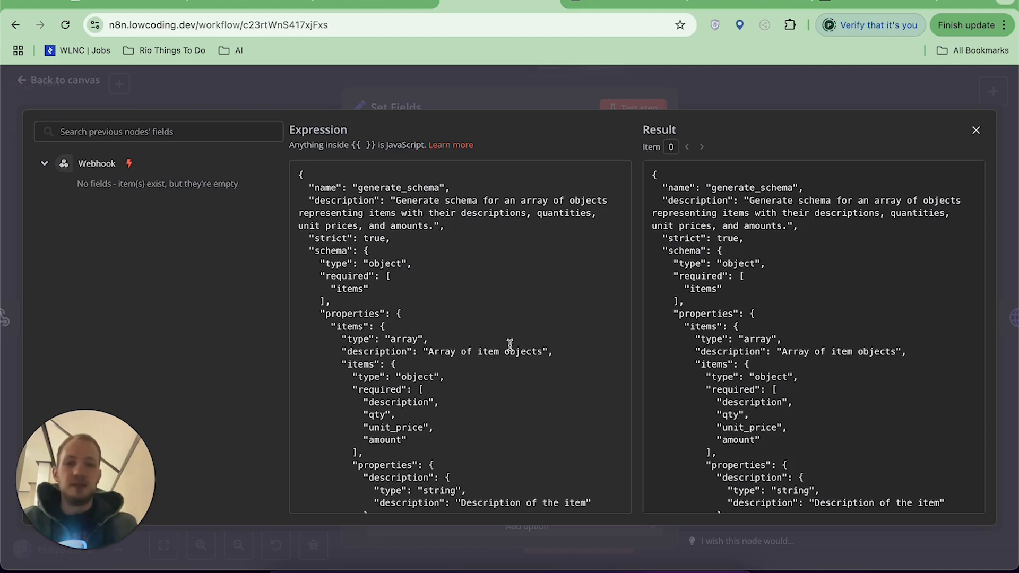
pyautogui.moveTo(404, 291)
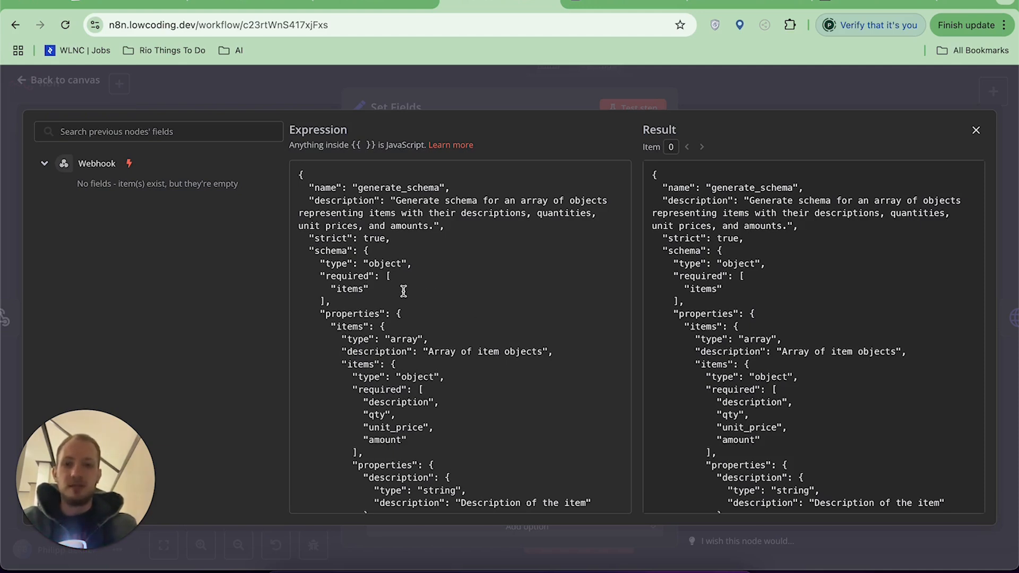
pyautogui.scroll(-3)
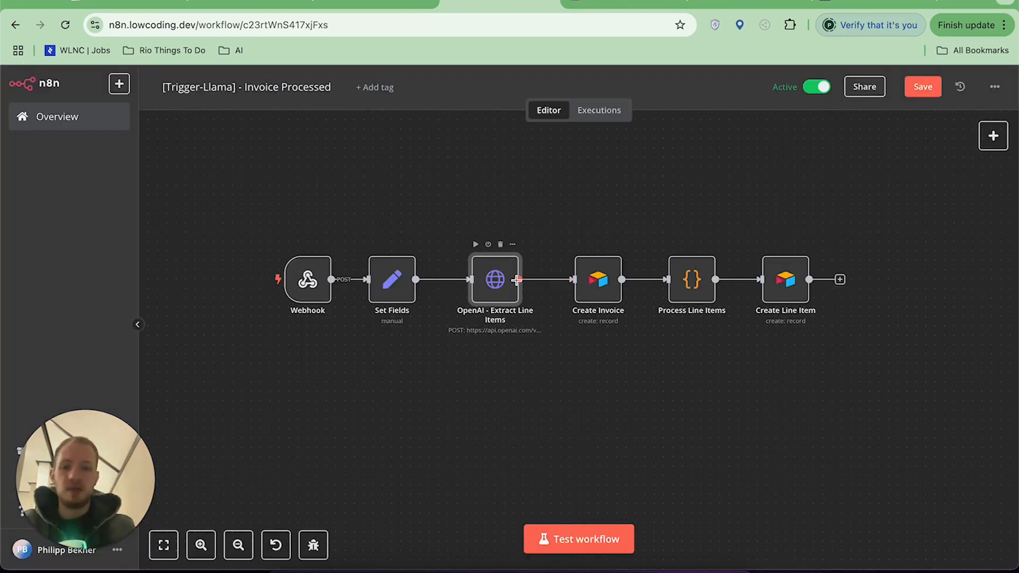
pyautogui.moveTo(494, 286)
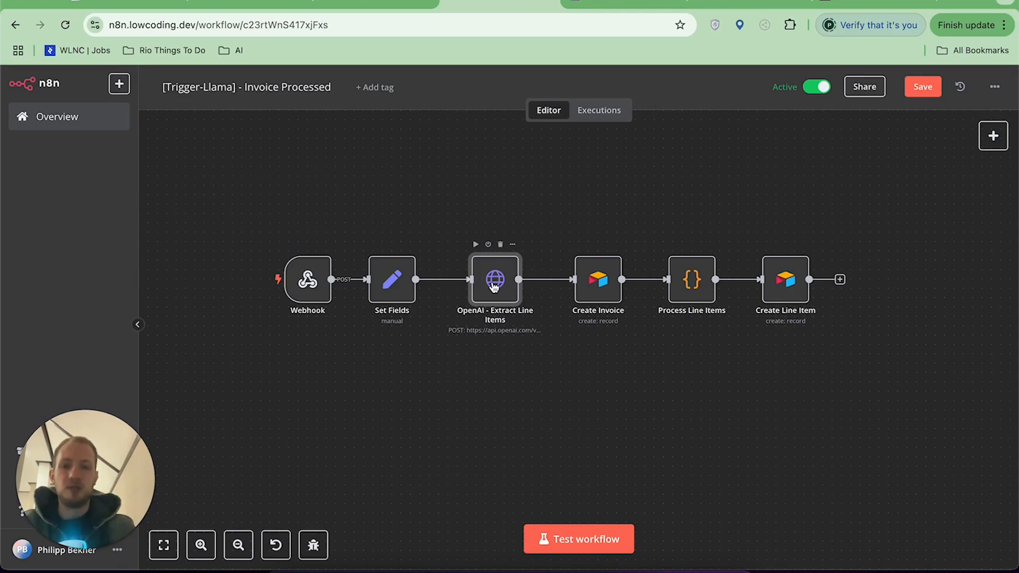
# - Review the OpenAI - Extract Line Items JSON request body built from the Set Fields prompt and schema, then close the node
pyautogui.doubleClick(495, 279)
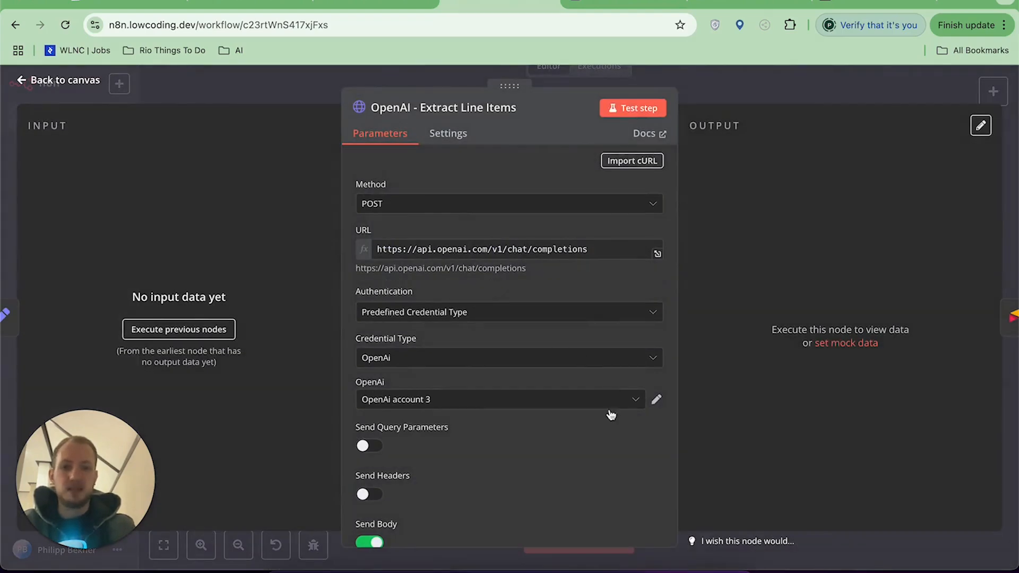
pyautogui.scroll(-3)
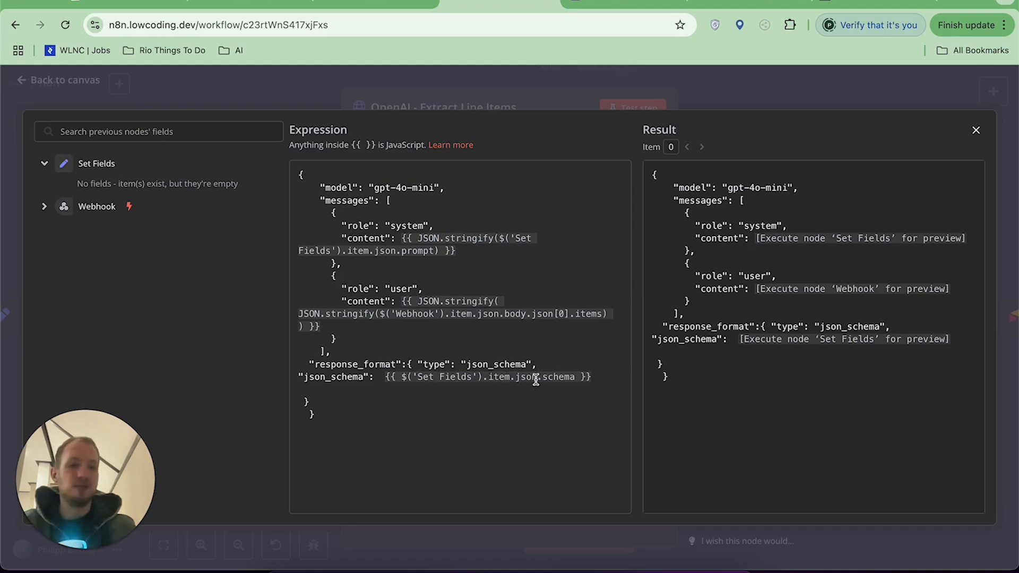
pyautogui.click(975, 129)
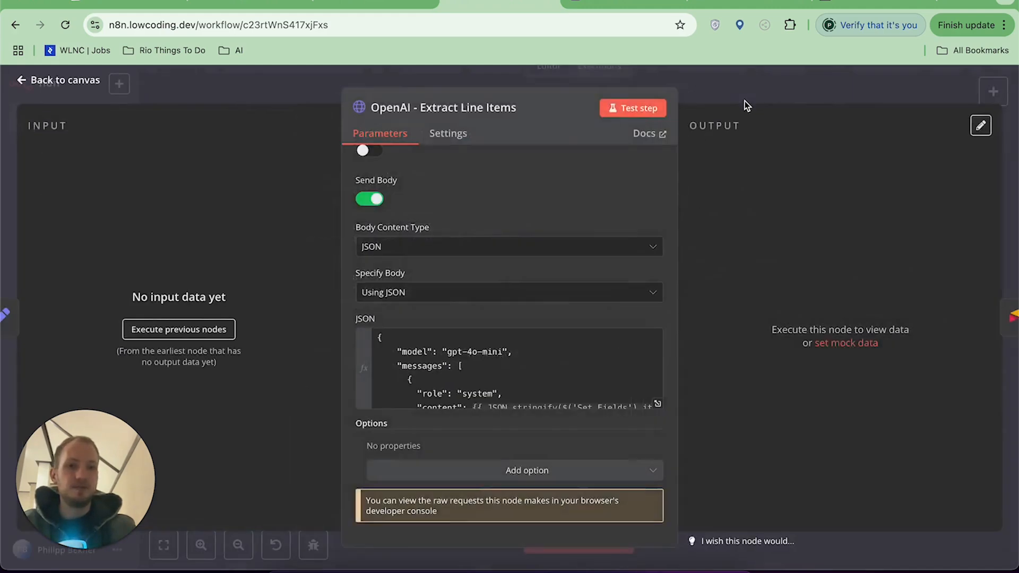
pyautogui.click(598, 109)
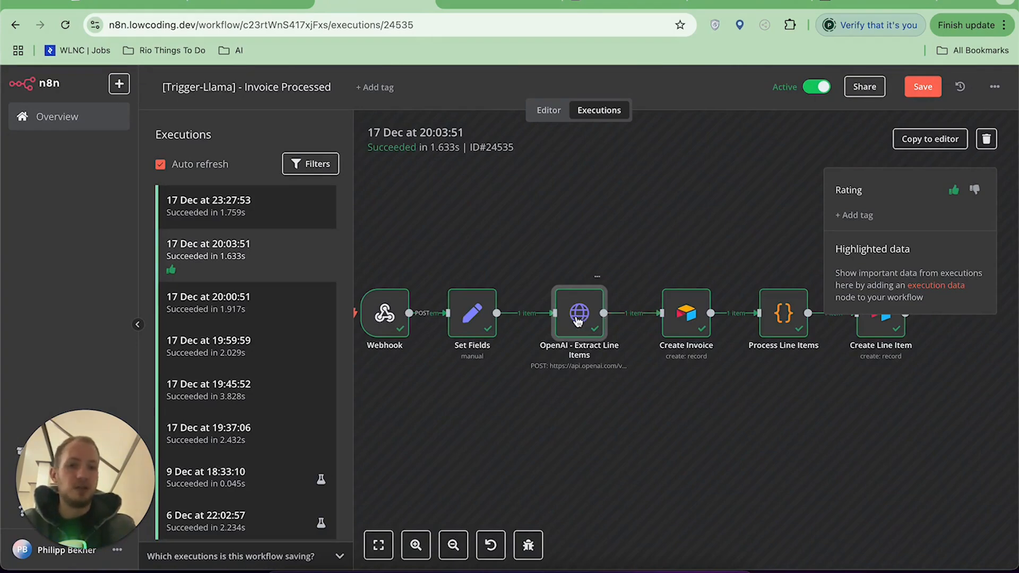
# - View the OpenAI node's gpt-4o-mini completion with extracted Cleaning items from the 17 Dec 20:03:51 run
pyautogui.doubleClick(579, 315)
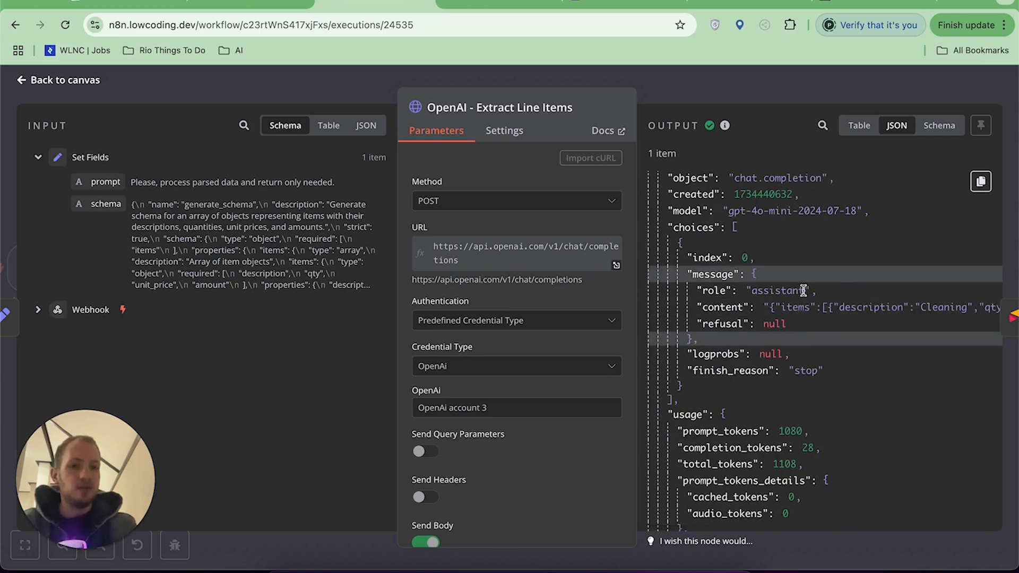
pyautogui.moveTo(800, 309)
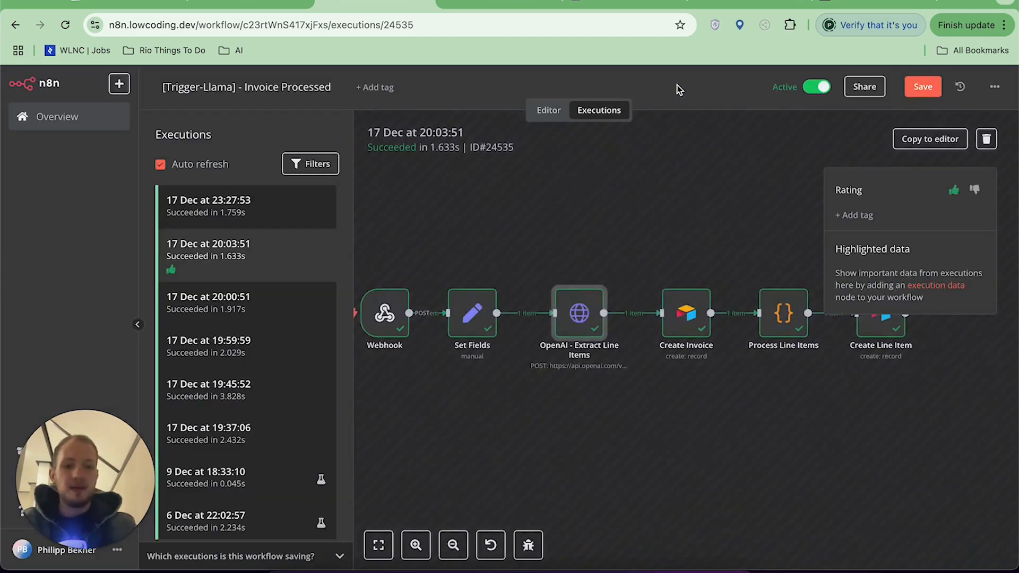
# - Return from the executions list to the Invoice Processed workflow editor canvas
pyautogui.click(548, 110)
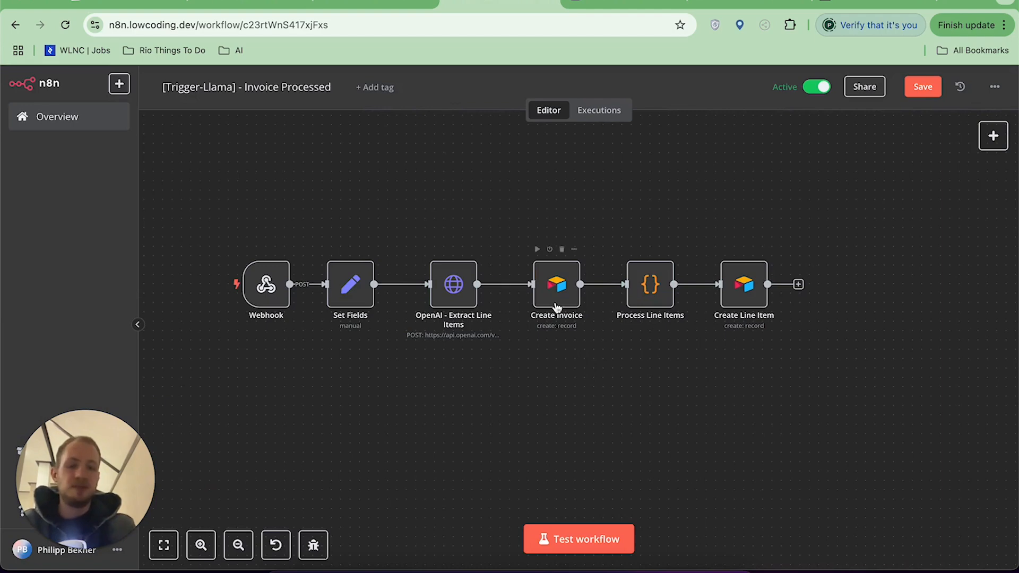
pyautogui.moveTo(560, 312)
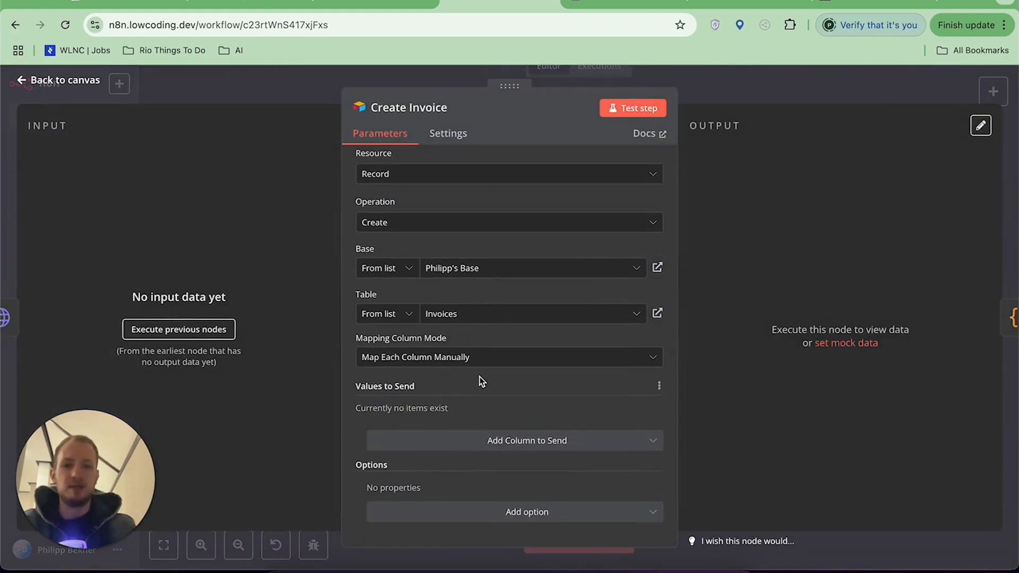
pyautogui.moveTo(484, 407)
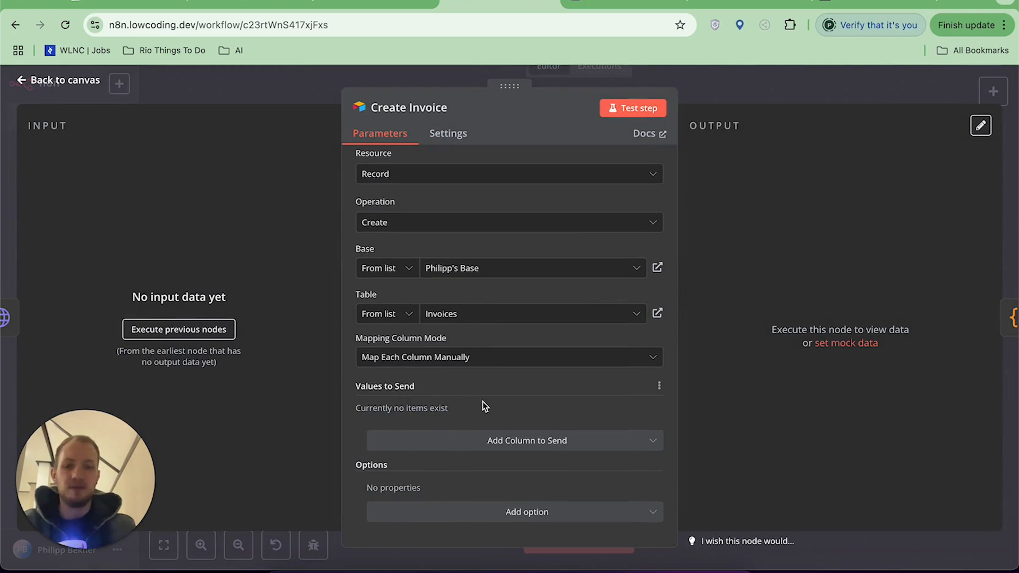
pyautogui.moveTo(774, 95)
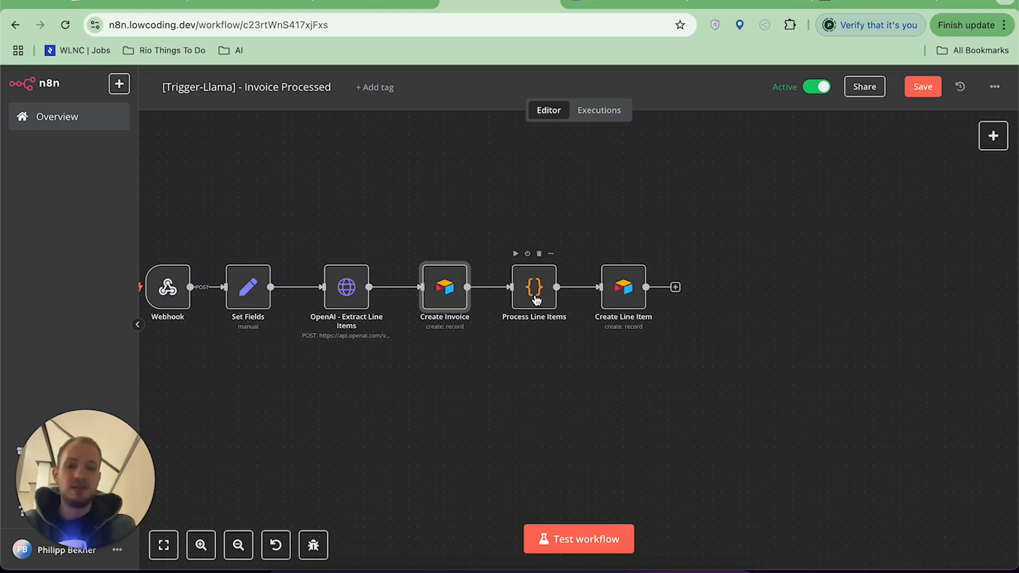
pyautogui.doubleClick(534, 287)
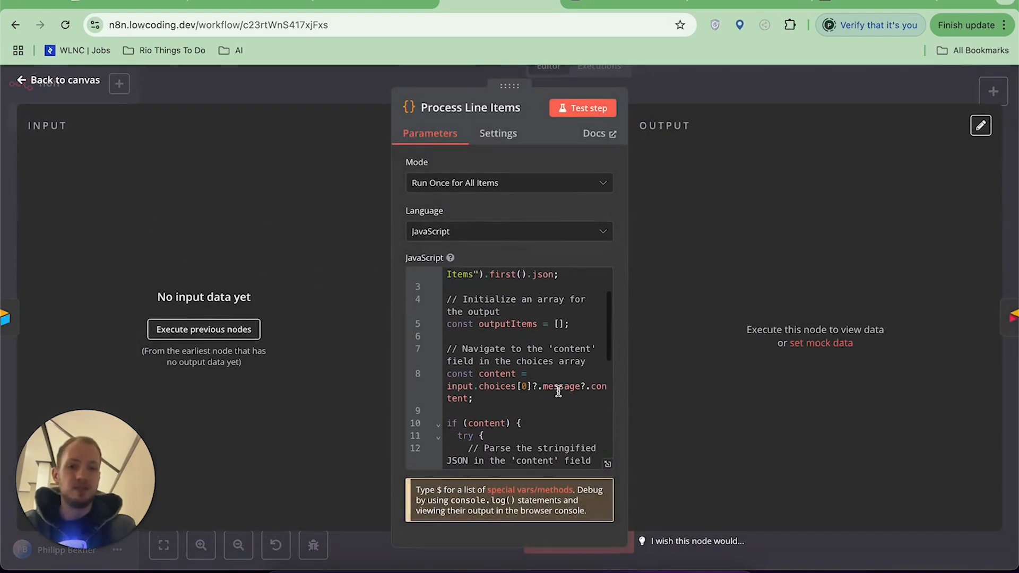
pyautogui.scroll(-3)
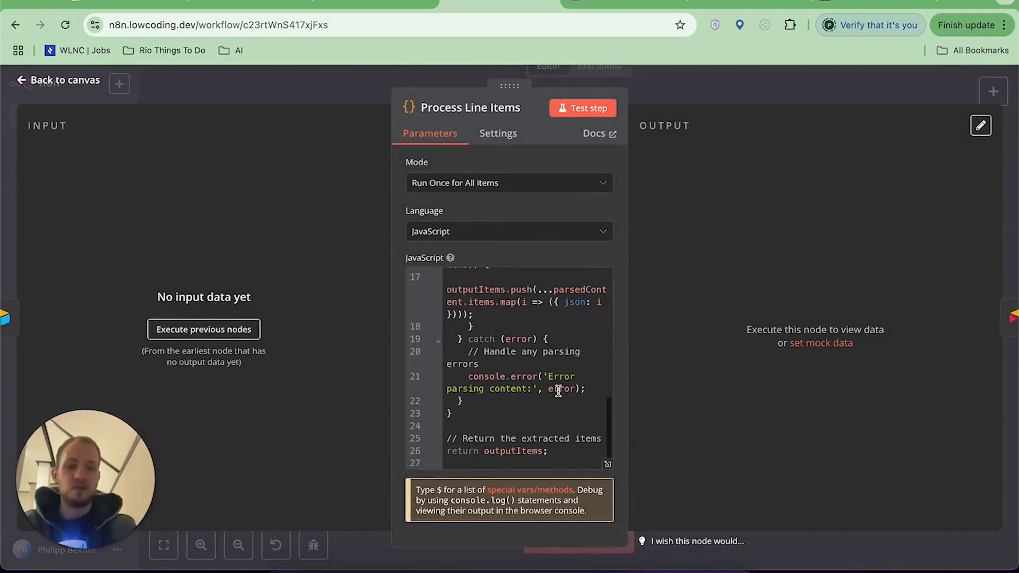
pyautogui.click(62, 80)
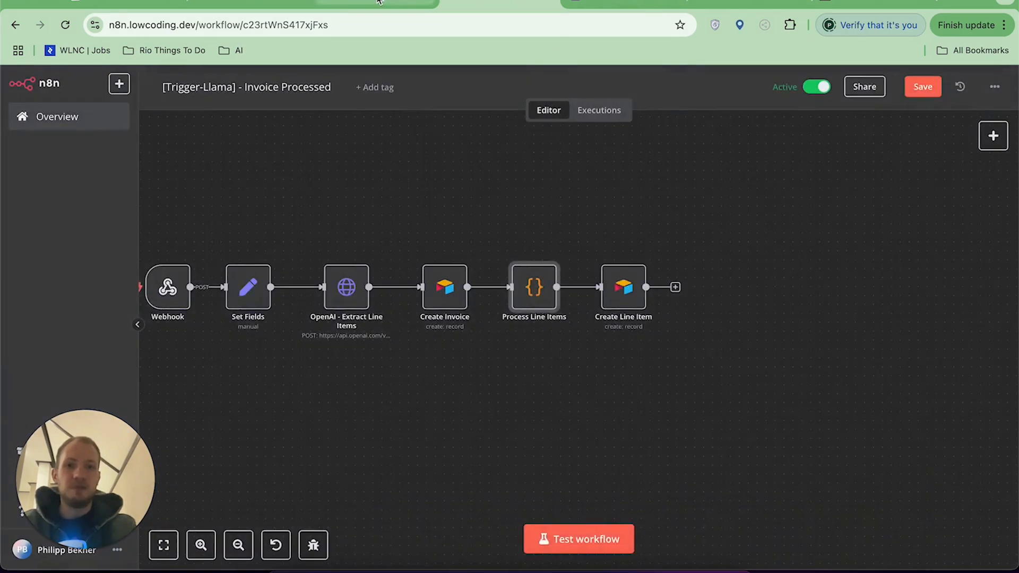
pyautogui.doubleClick(534, 287)
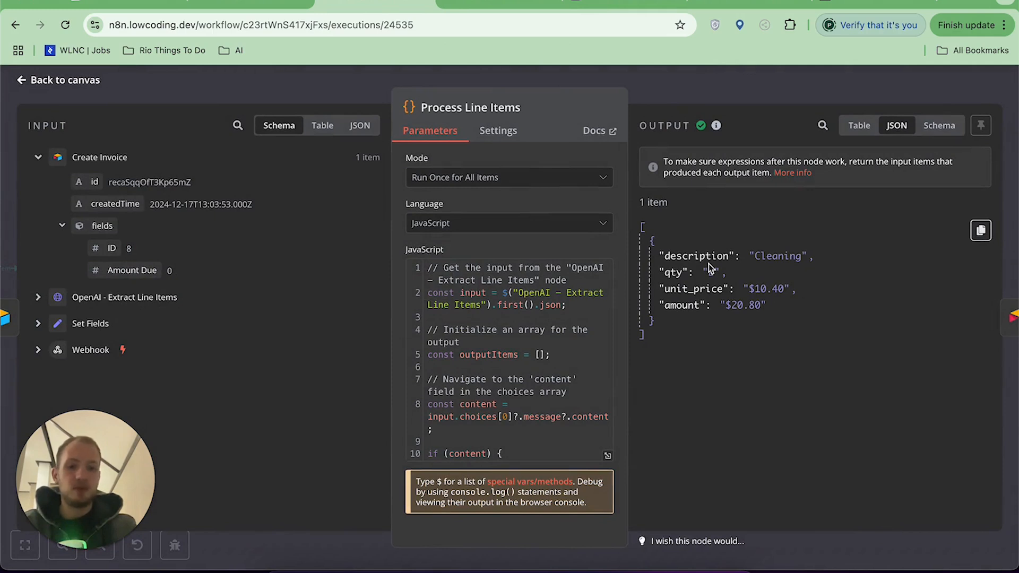
pyautogui.click(57, 79)
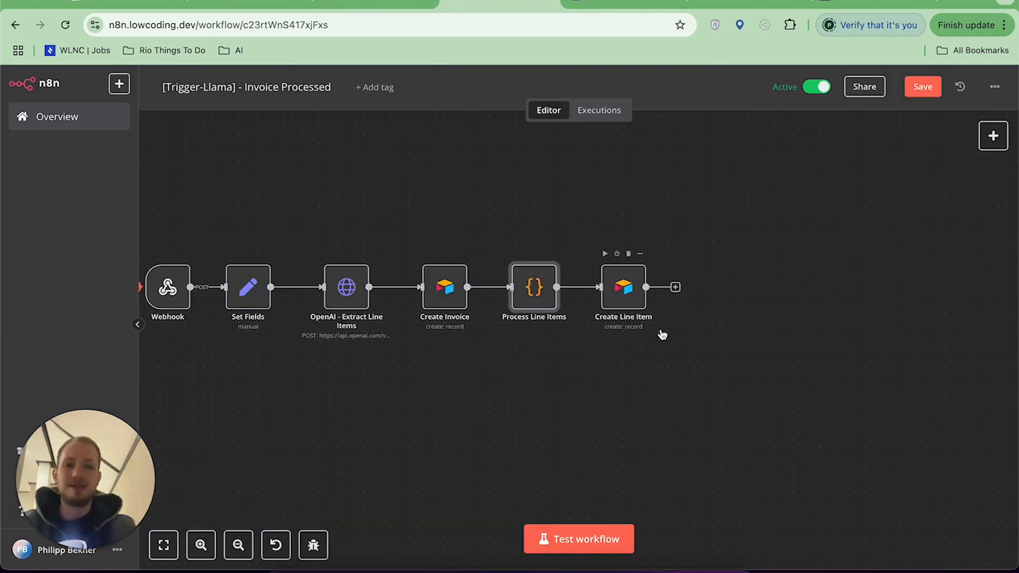
pyautogui.moveTo(625, 305)
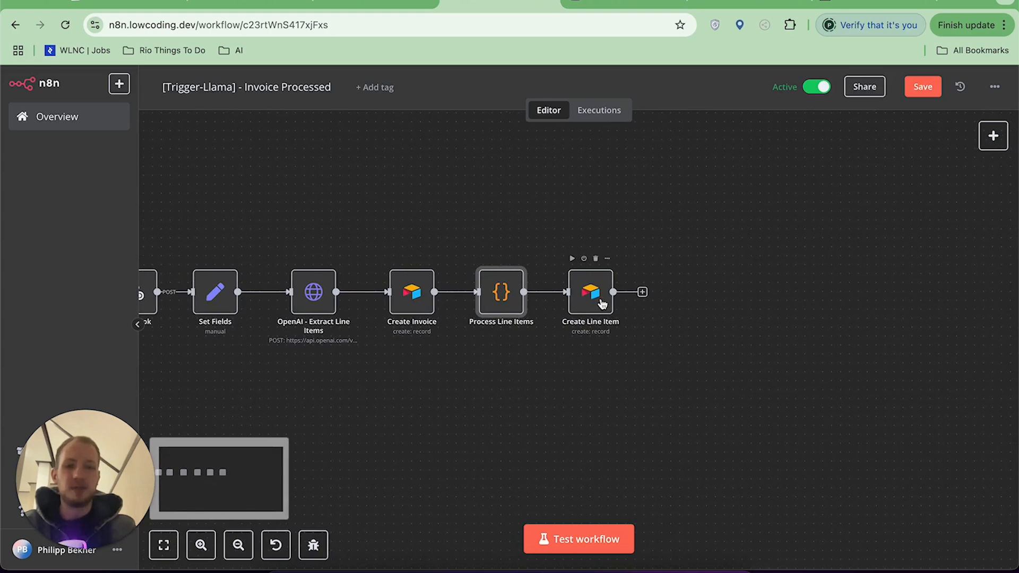
pyautogui.doubleClick(589, 292)
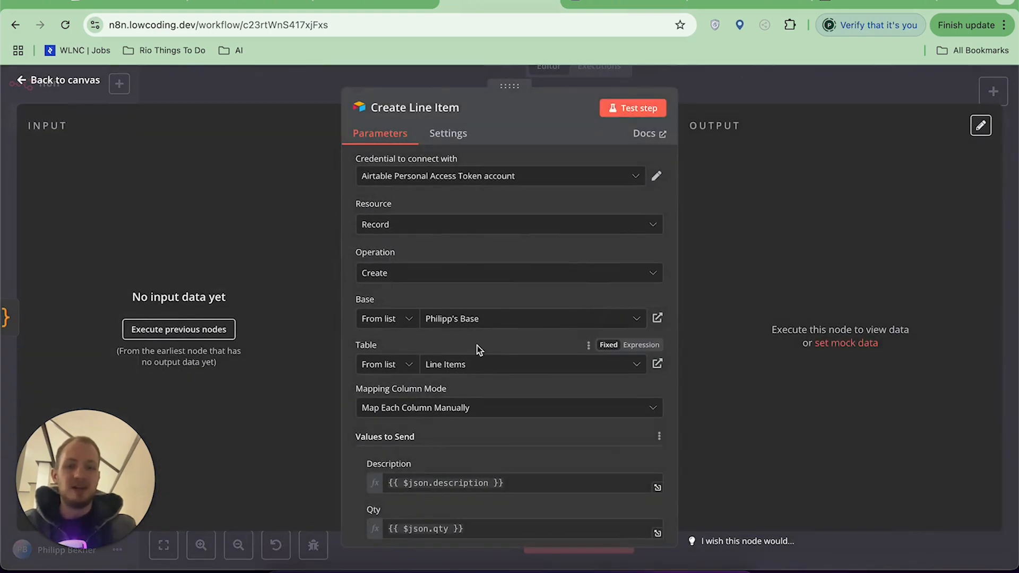
pyautogui.scroll(-3)
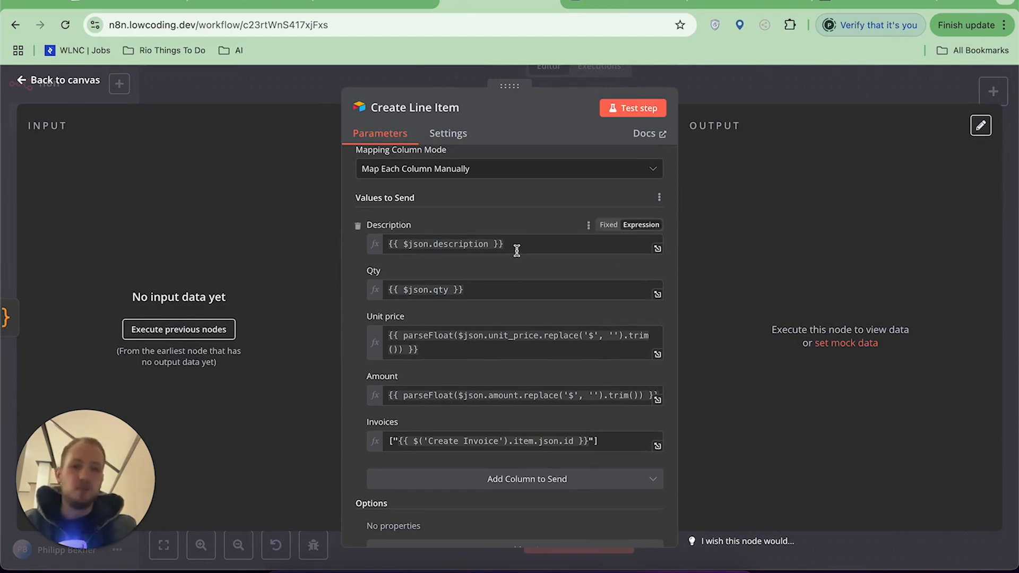
pyautogui.moveTo(507, 290)
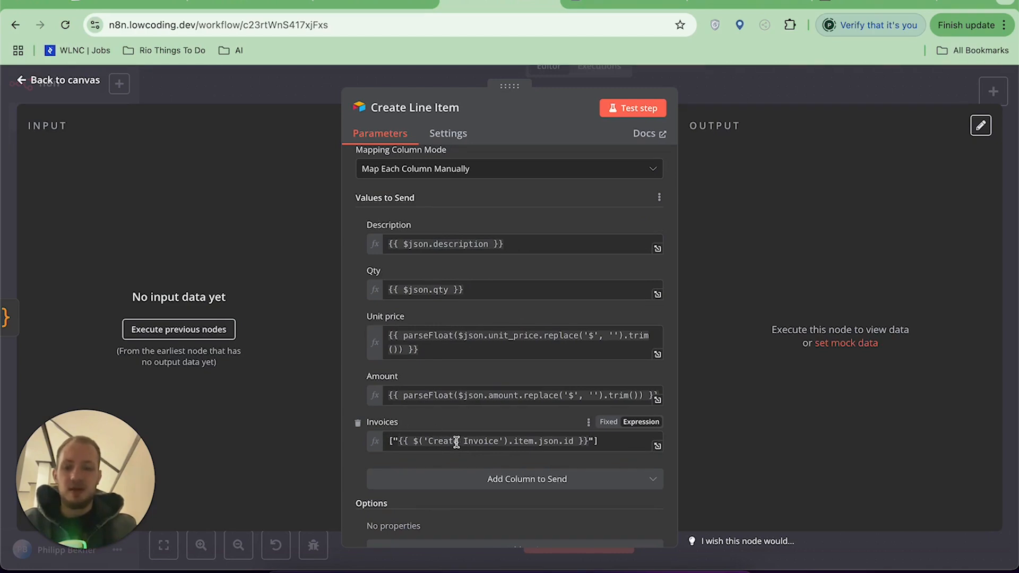
pyautogui.click(63, 79)
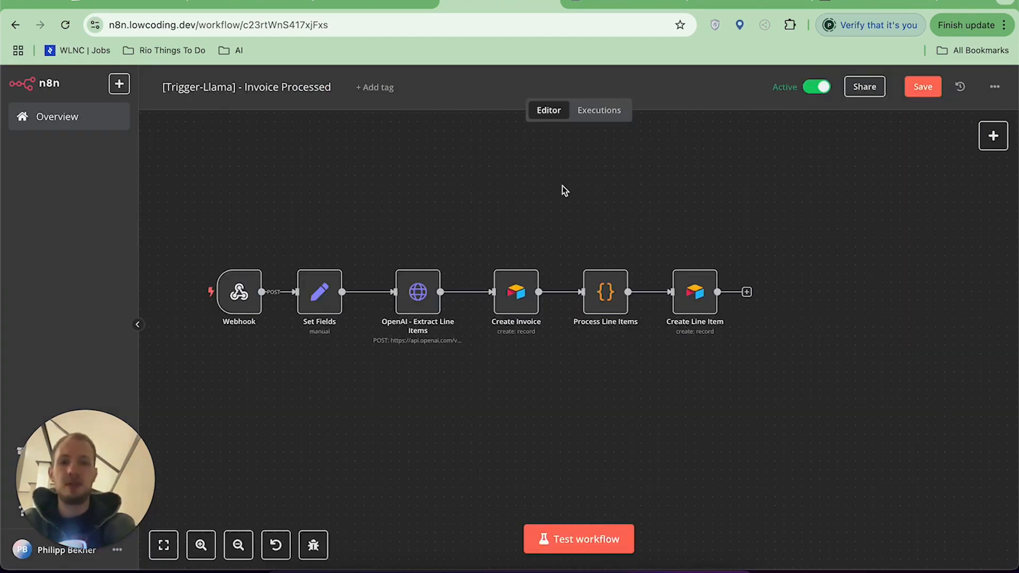